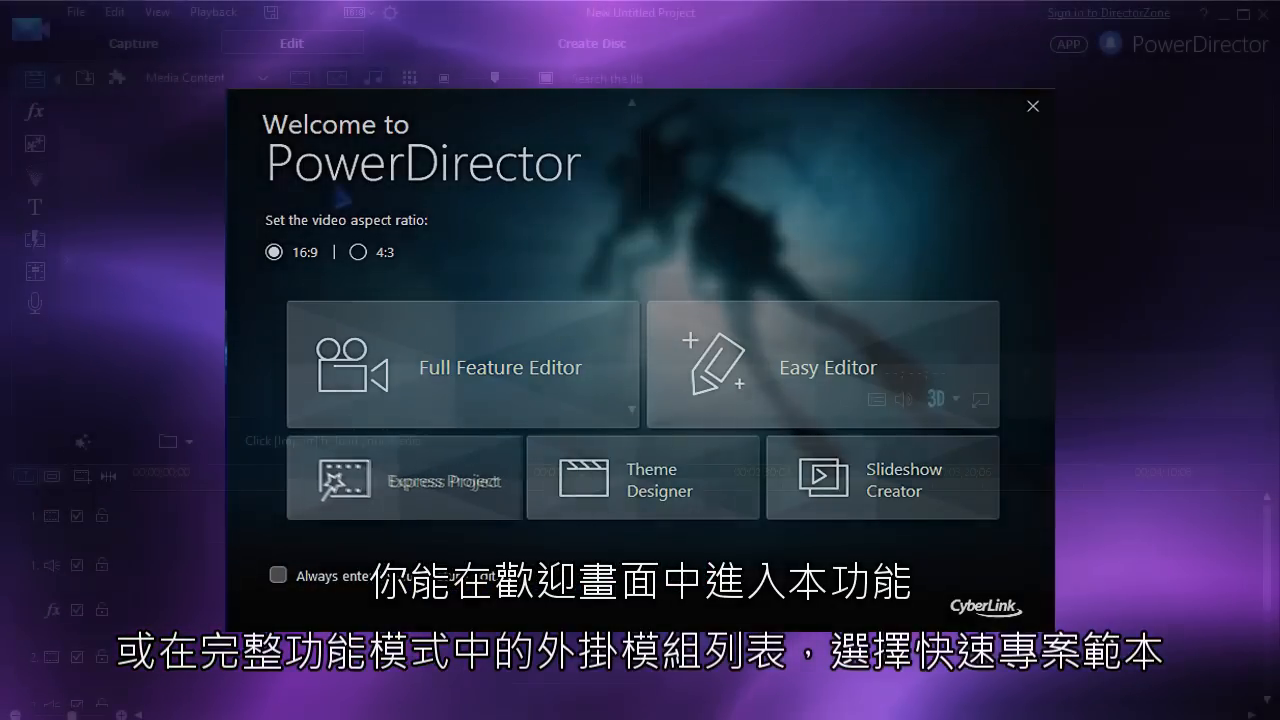
- Enter the Full Feature Editor from the PowerDirector welcome screen
{"action": "left_click", "coordinate": [180, 119]}
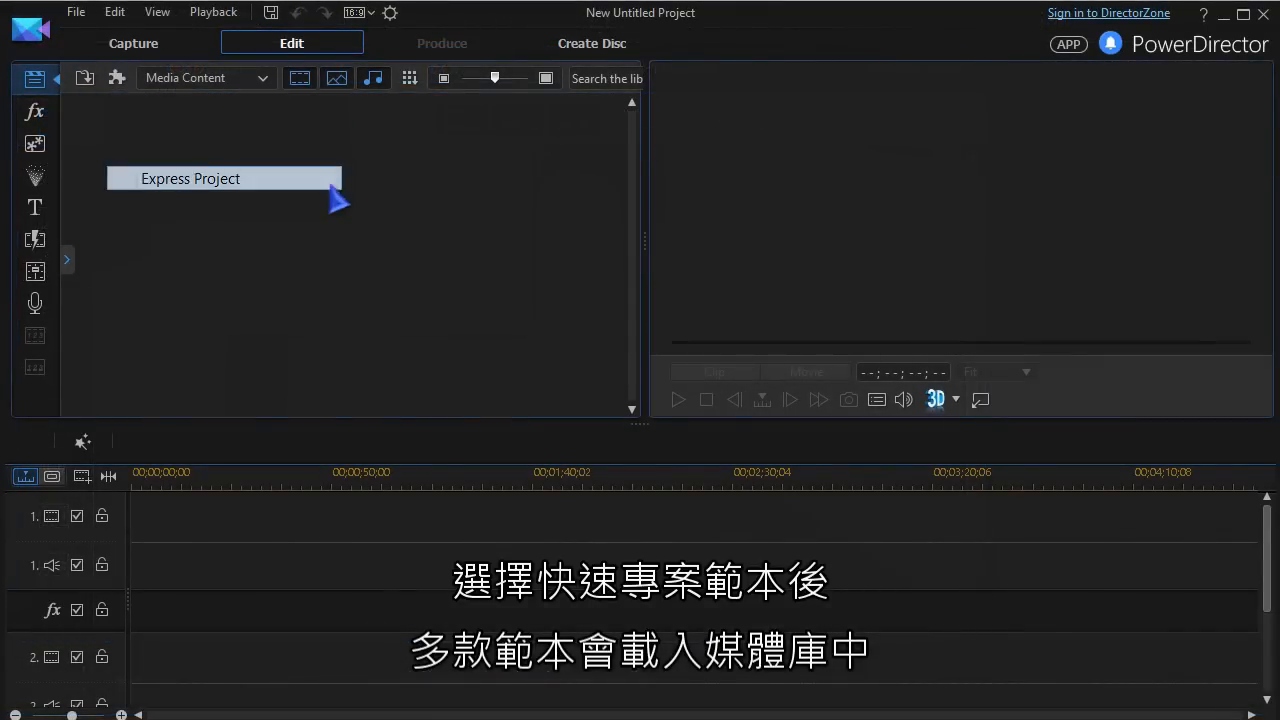
- Load the Express Project templates into the library and close the explanation dialog
{"action": "left_click", "coordinate": [190, 178]}
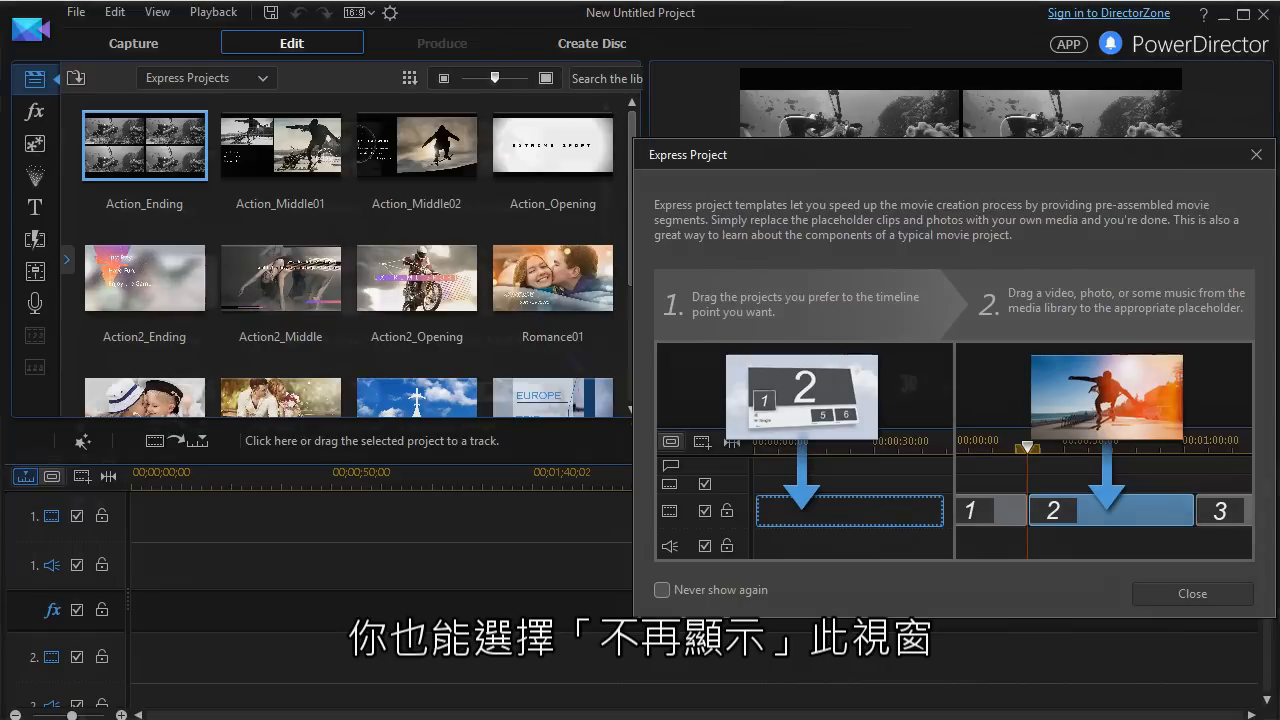
{"action": "left_click", "coordinate": [1191, 593]}
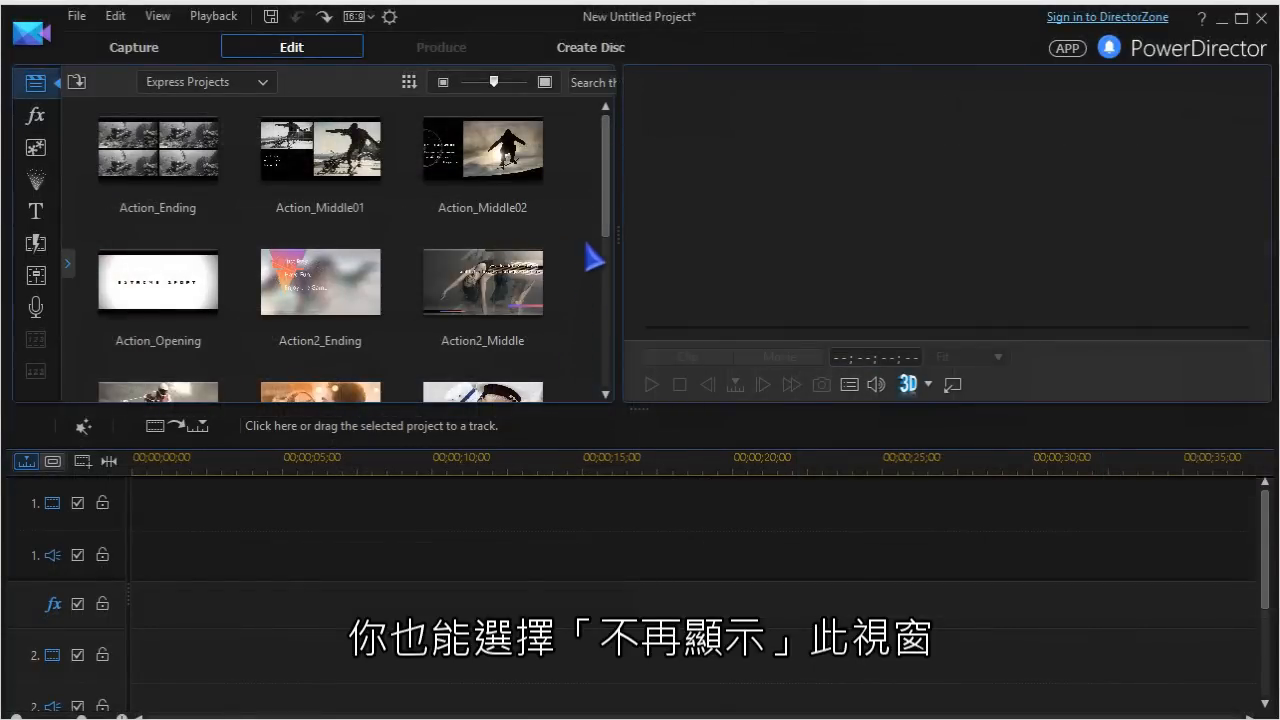
- Browse the Express Projects templates and pick the Extreme Sport action template
{"action": "scroll", "scroll_direction": "down", "scroll_amount": 3}
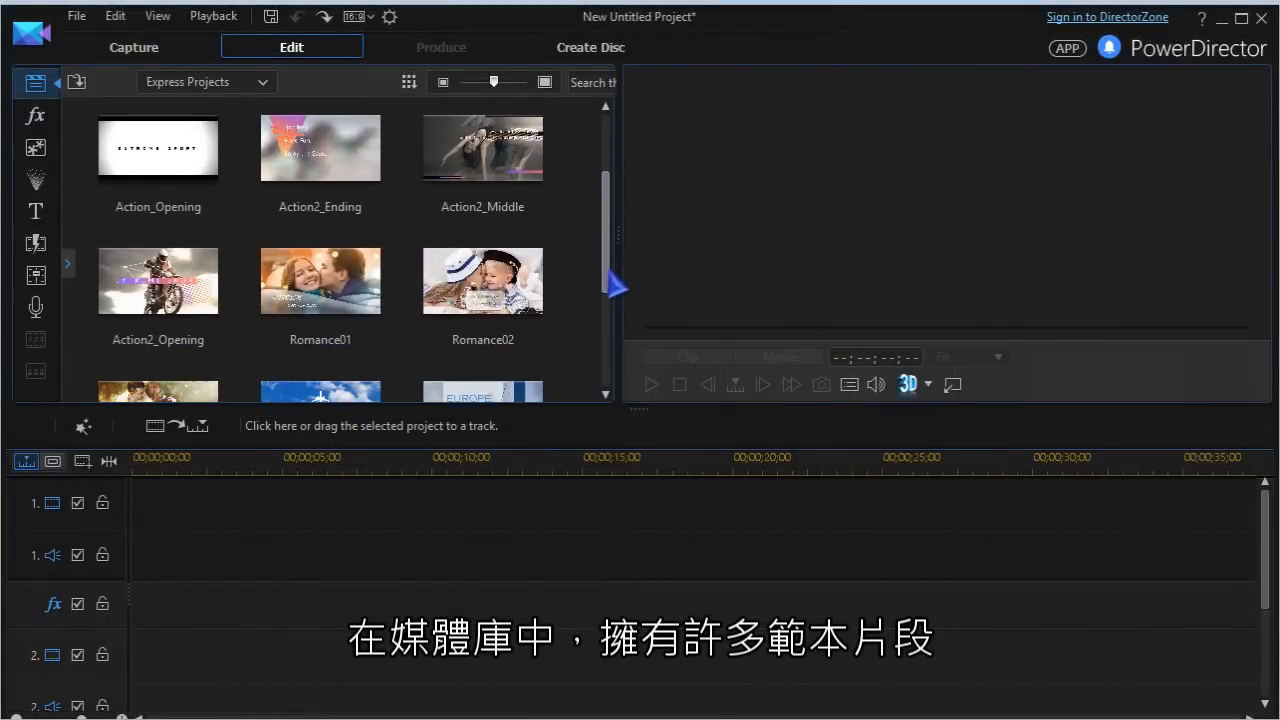
{"action": "scroll", "scroll_direction": "down", "scroll_amount": 3}
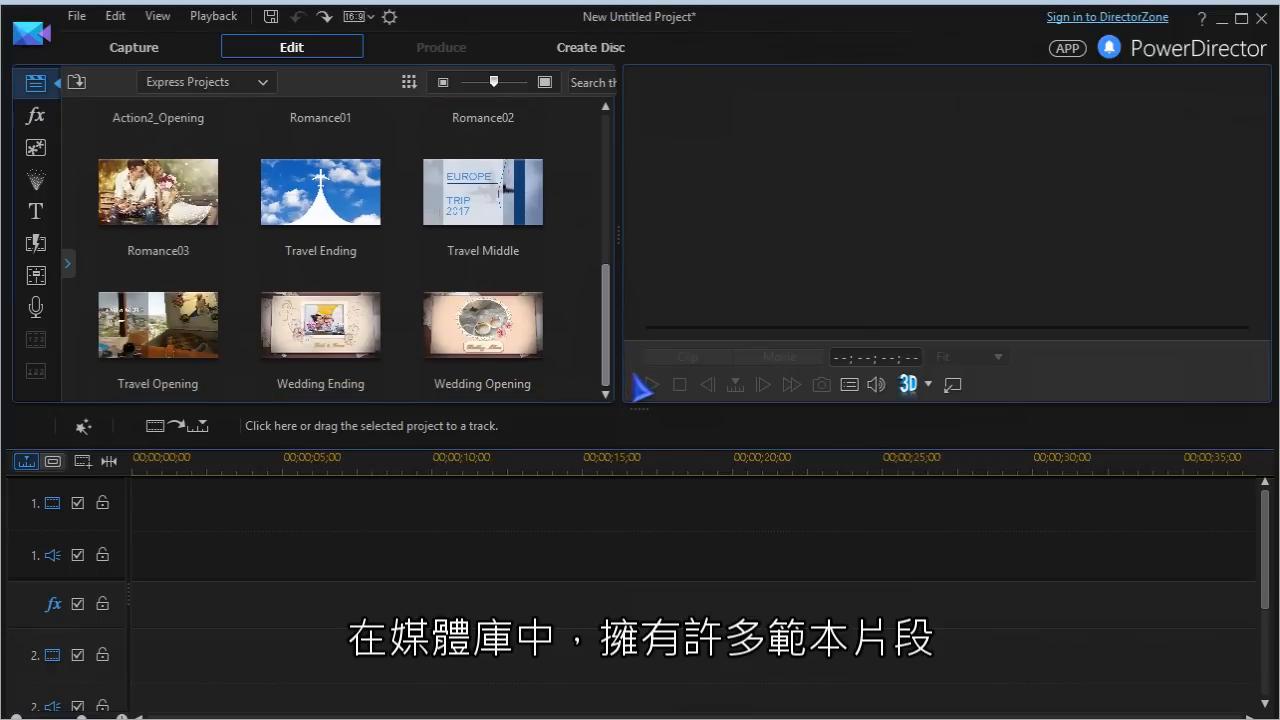
{"action": "scroll", "scroll_direction": "up", "scroll_amount": 3}
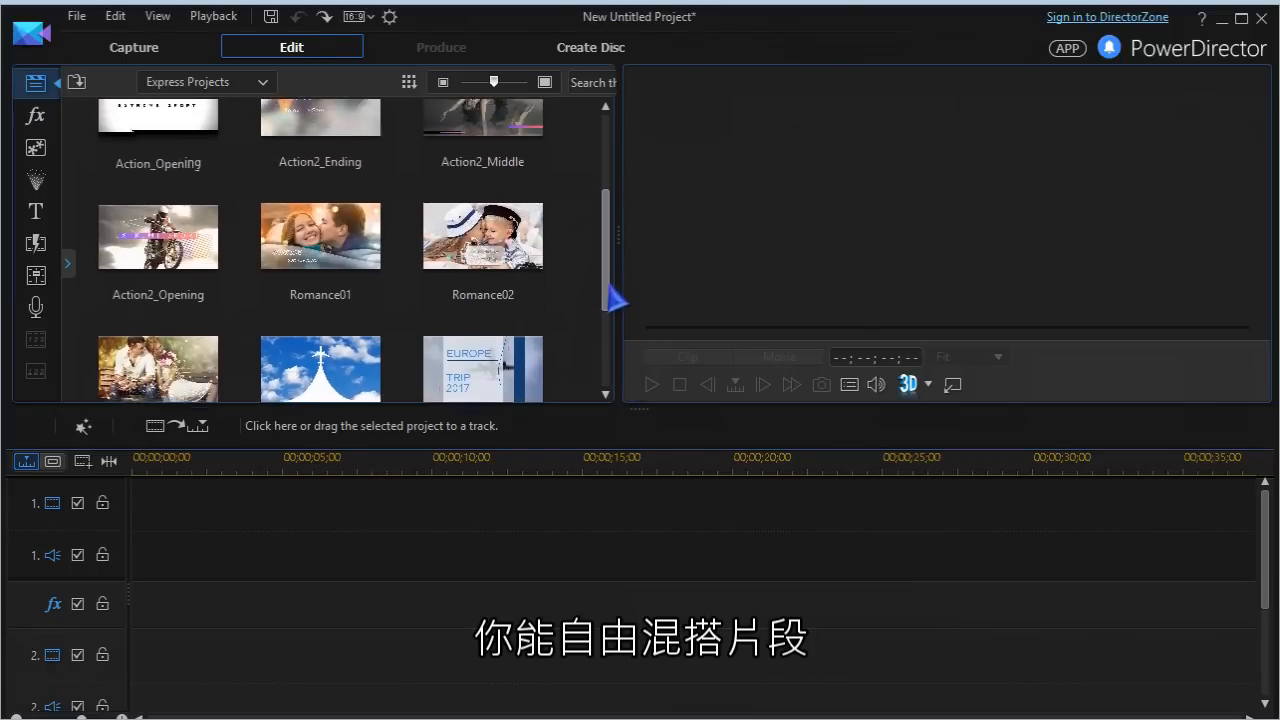
{"action": "left_click", "coordinate": [157, 236]}
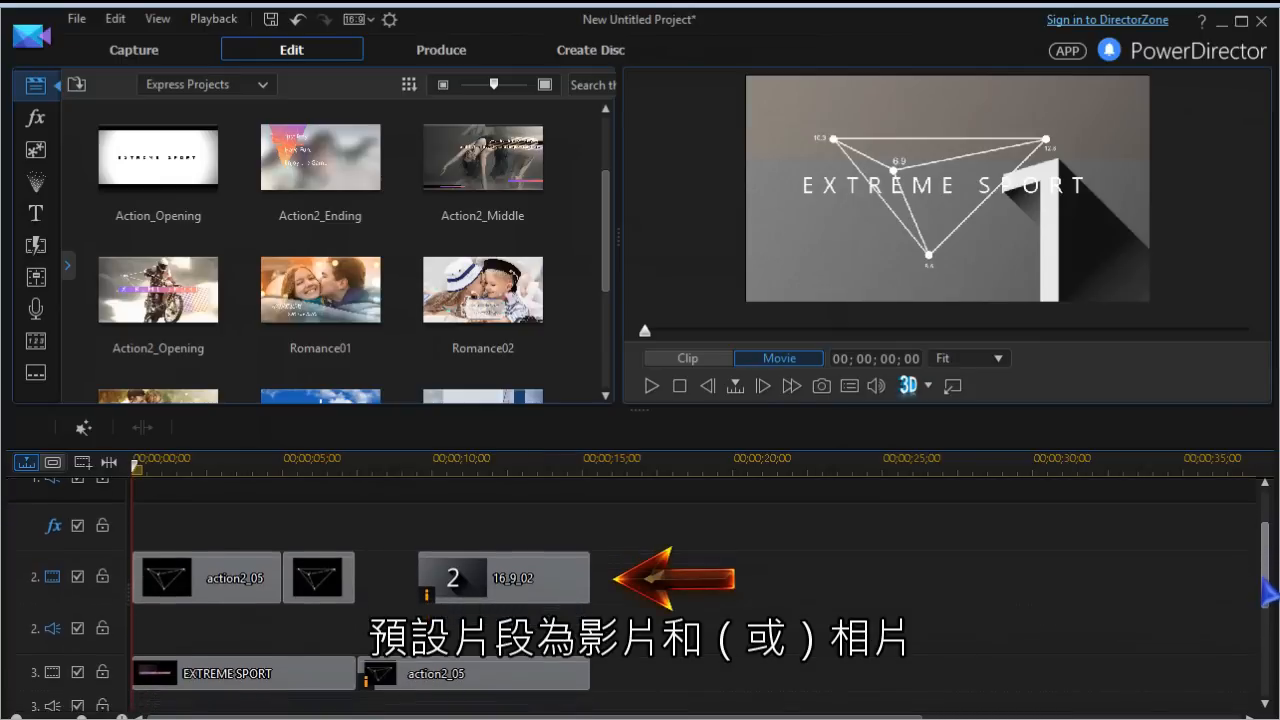
- Review the Extreme Sport placeholder tracks, play the preview and scrub the playhead
{"action": "scroll", "scroll_direction": "down", "scroll_amount": 3}
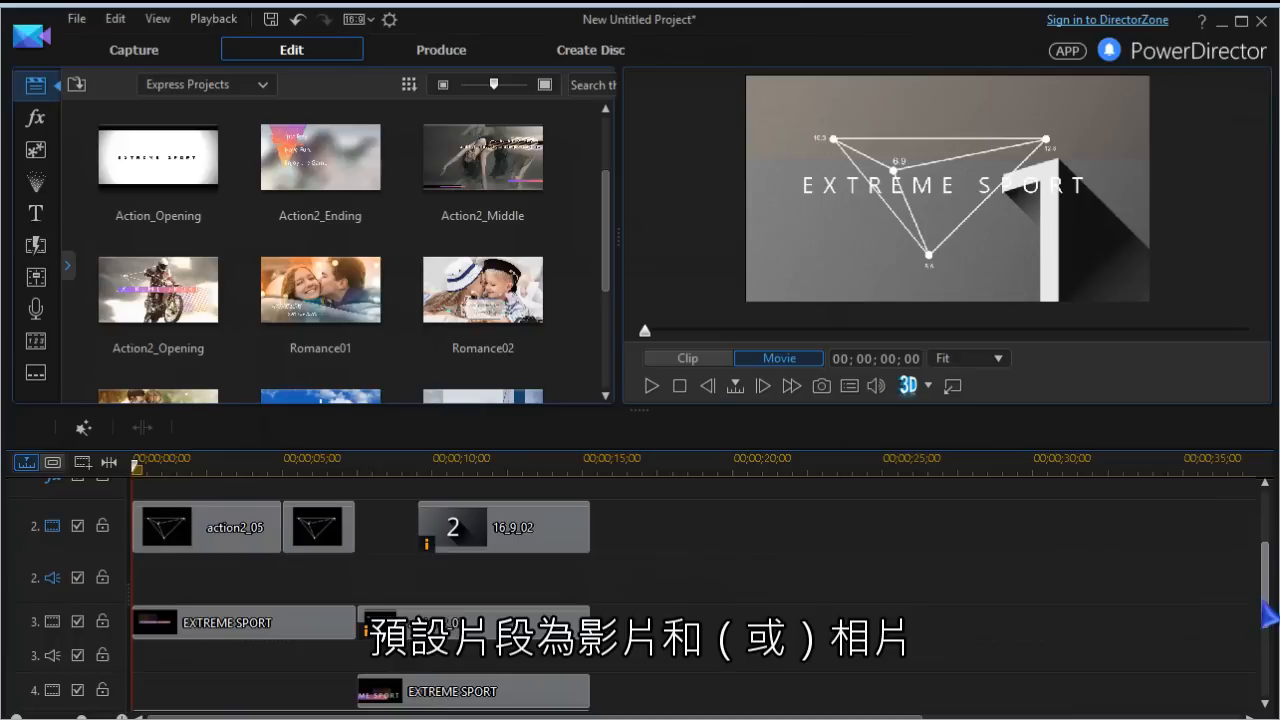
{"action": "scroll", "scroll_direction": "down", "scroll_amount": 3}
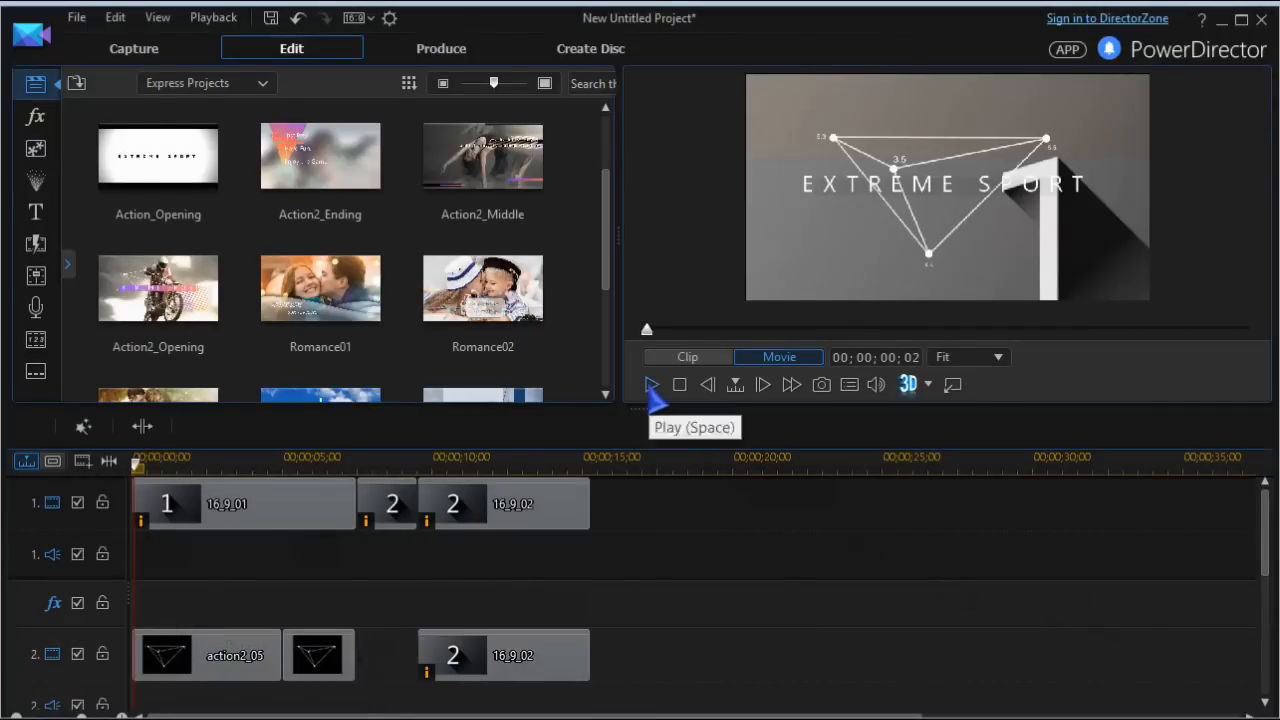
{"action": "left_click", "coordinate": [651, 384]}
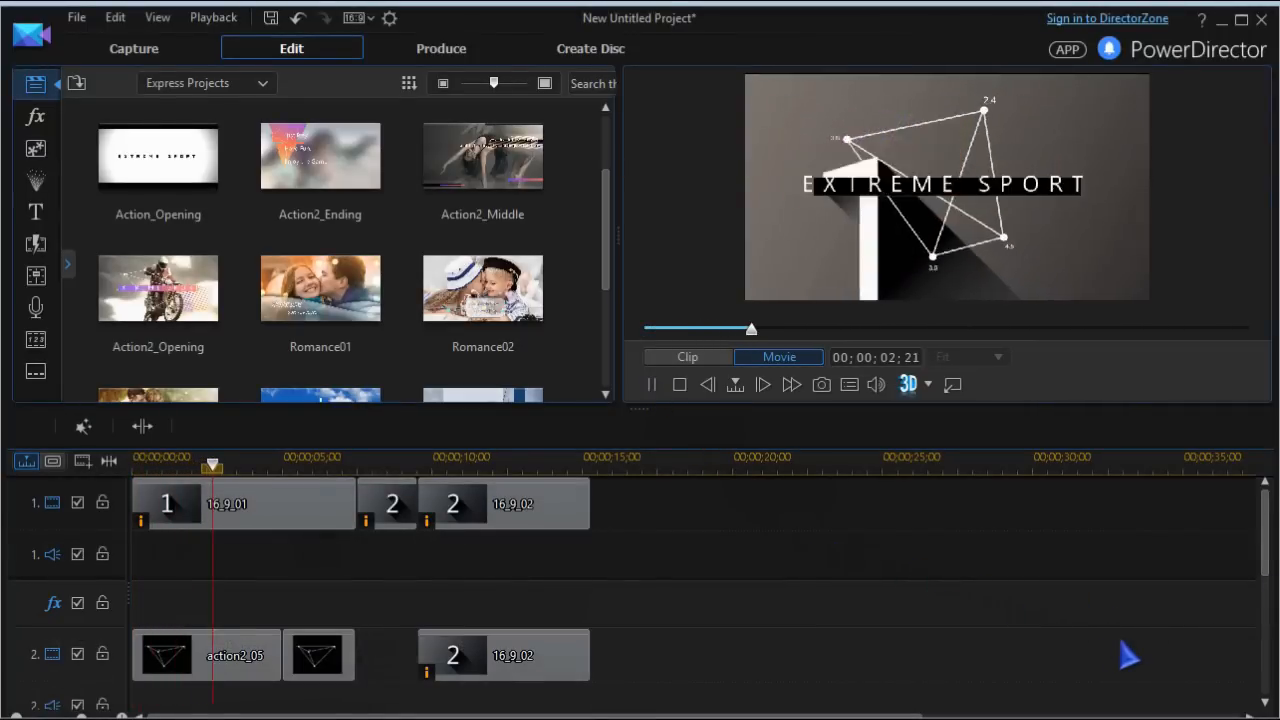
{"action": "left_click_drag", "start_coordinate": [211, 465], "coordinate": [310, 465]}
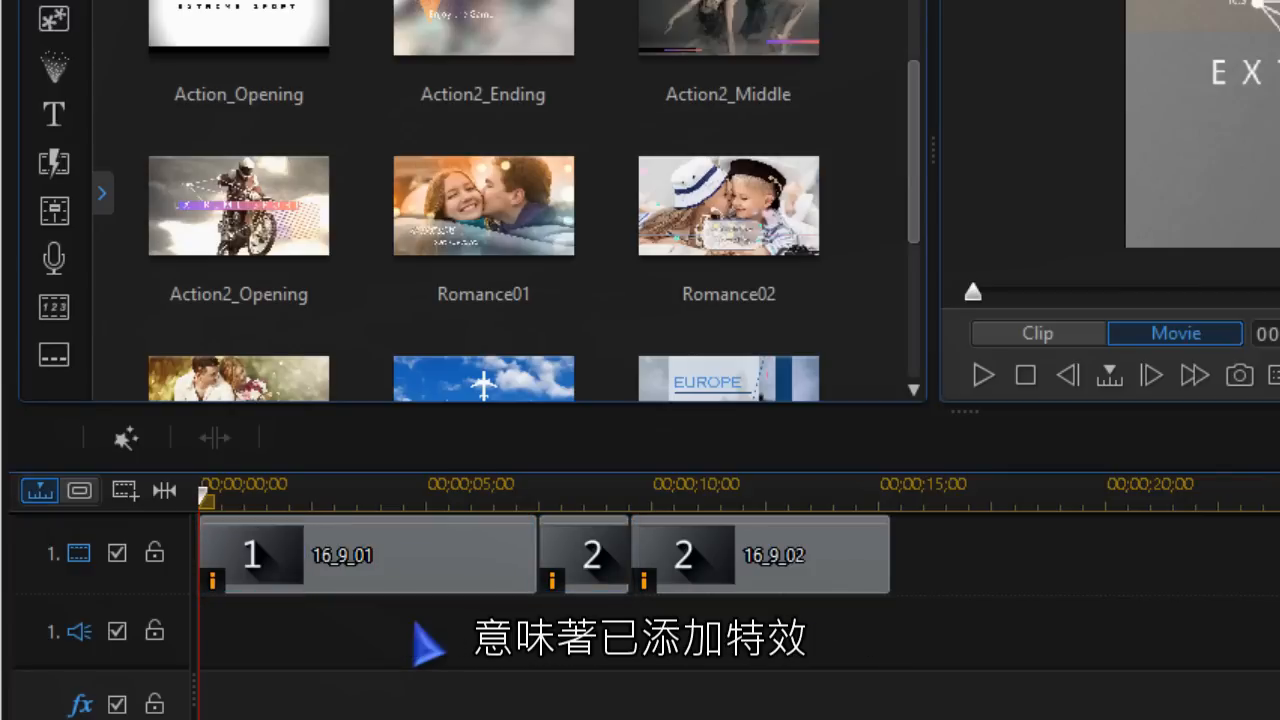
{"action": "mouse_move", "coordinate": [390, 575]}
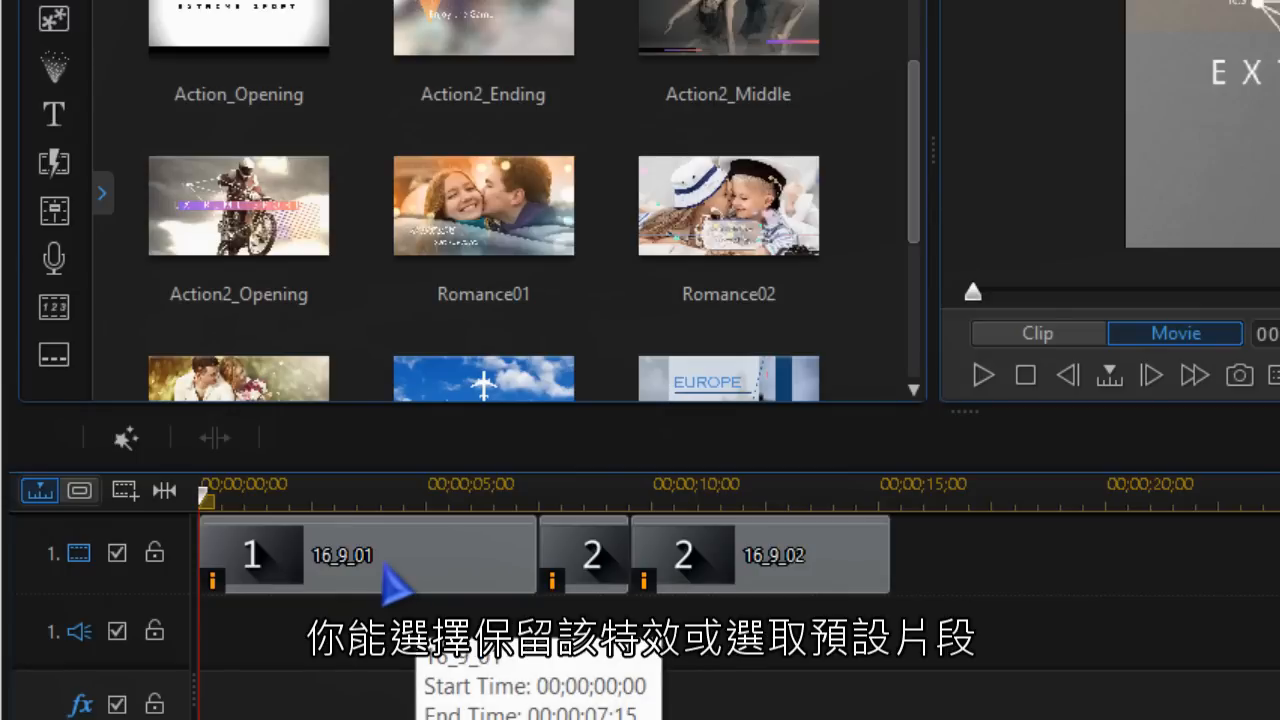
- Disable the Fine Noise and Black and White effects on placeholder clip 1
{"action": "left_click", "coordinate": [370, 555]}
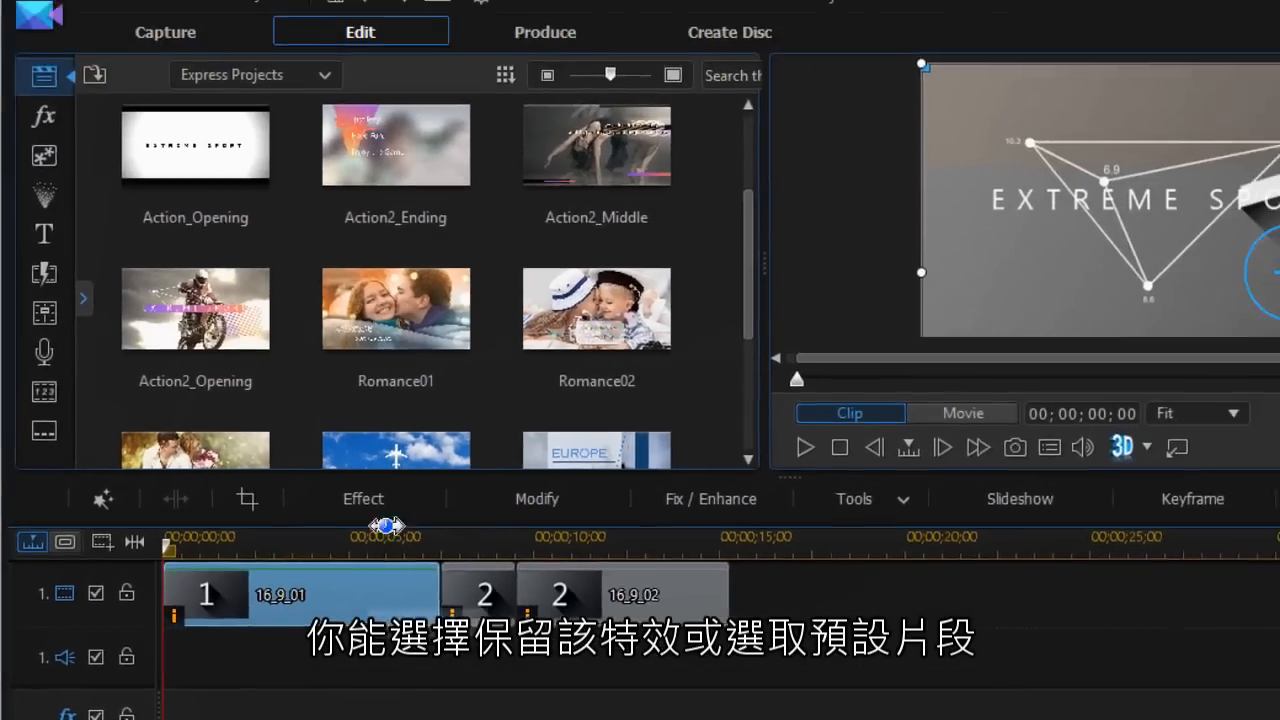
{"action": "left_click", "coordinate": [362, 498]}
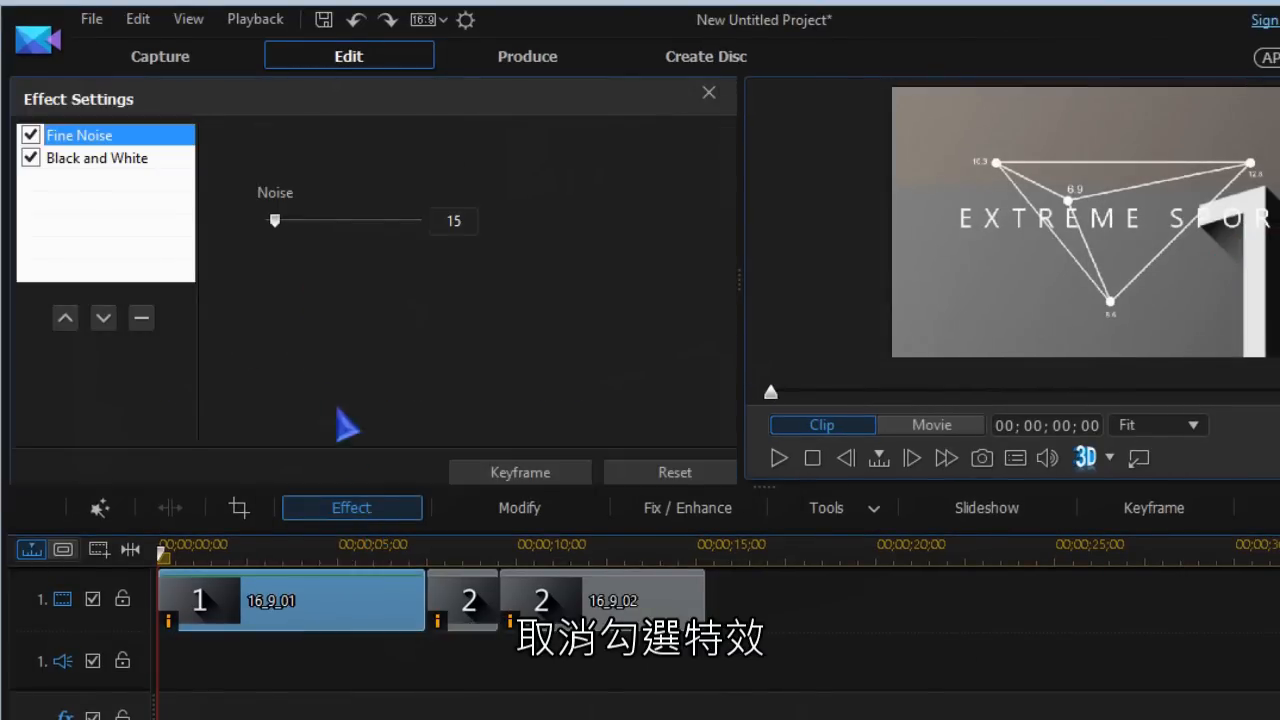
{"action": "left_click", "coordinate": [31, 134]}
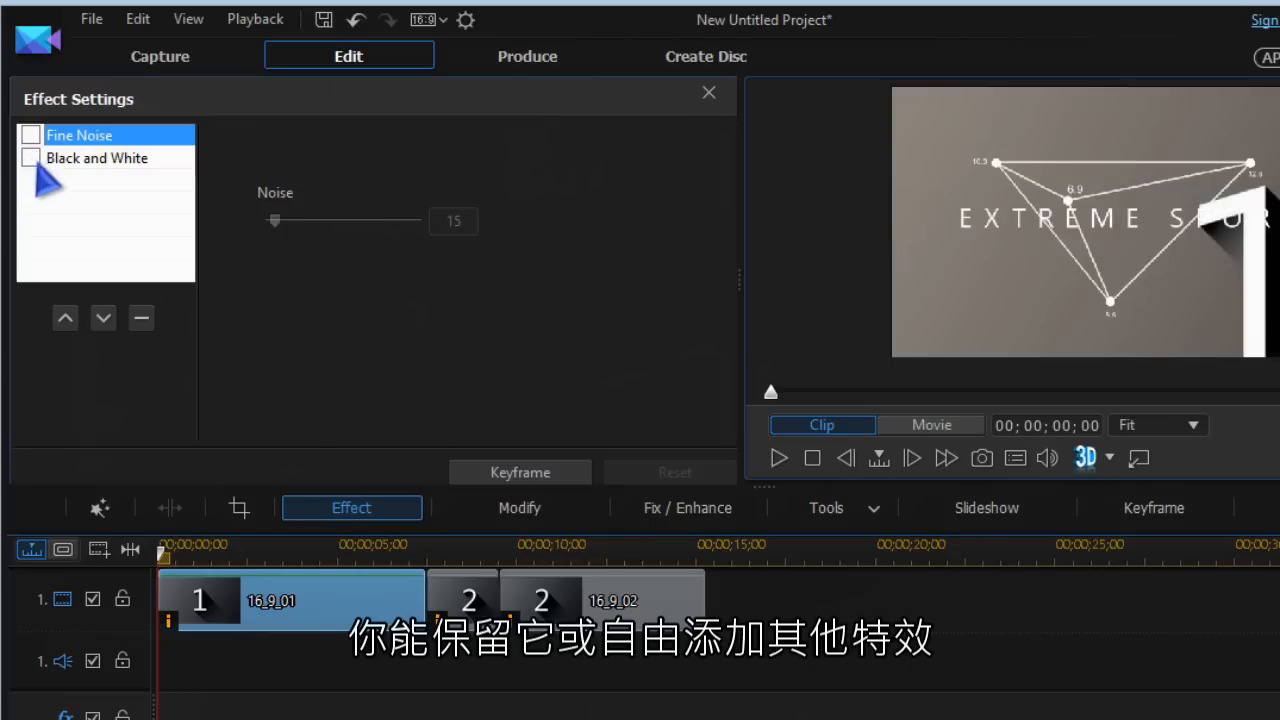
{"action": "mouse_move", "coordinate": [380, 340]}
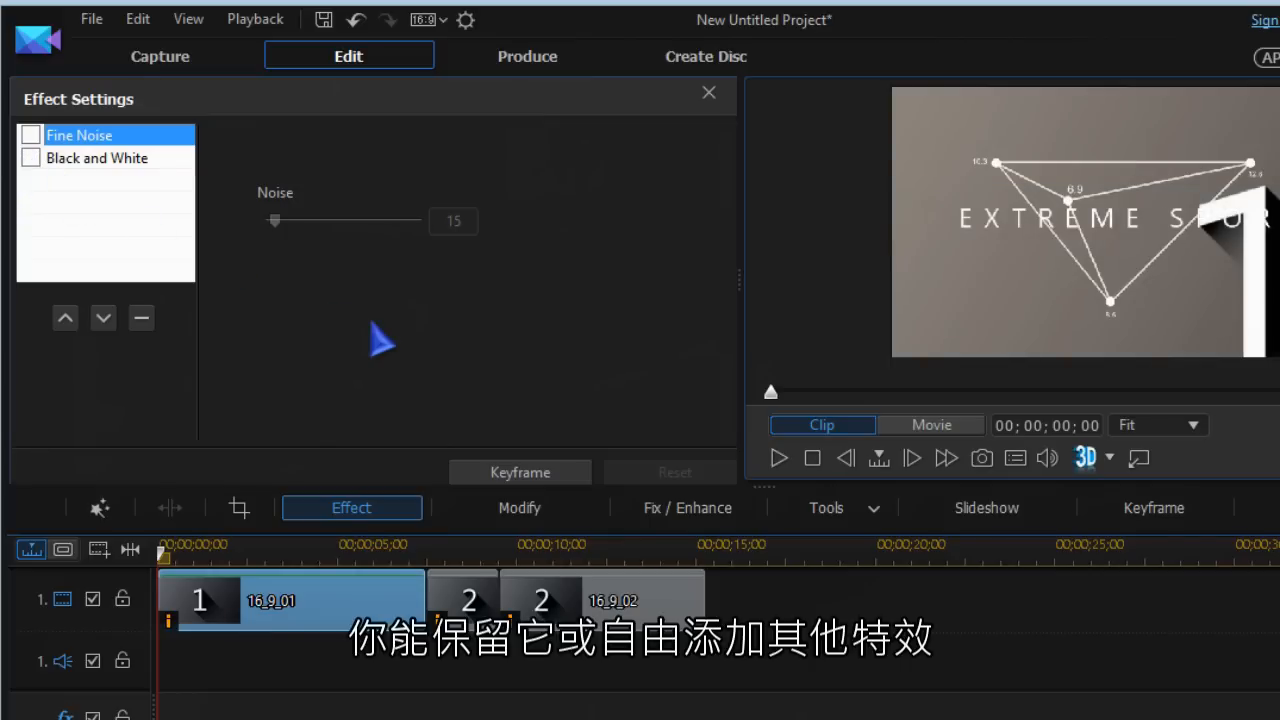
{"action": "left_click", "coordinate": [709, 92]}
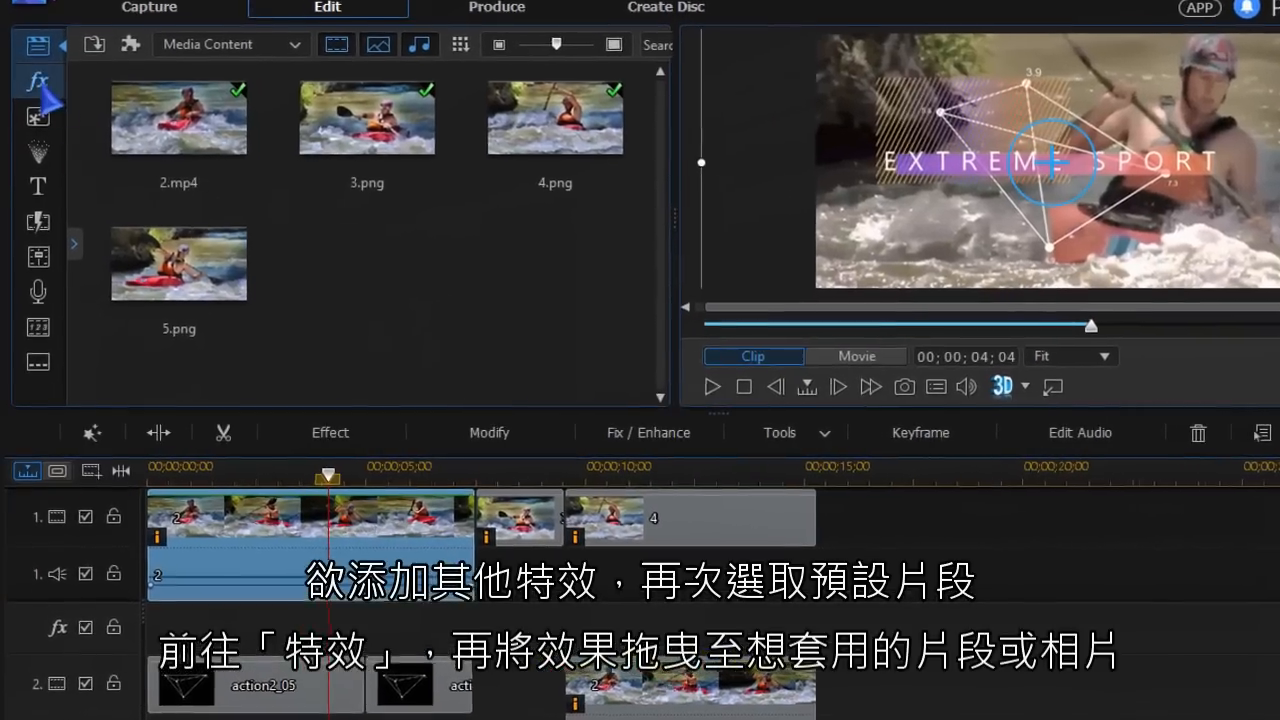
- Open the Effect Room and scroll the video effects toward NewBlue Gradient Tint
{"action": "left_click", "coordinate": [38, 81]}
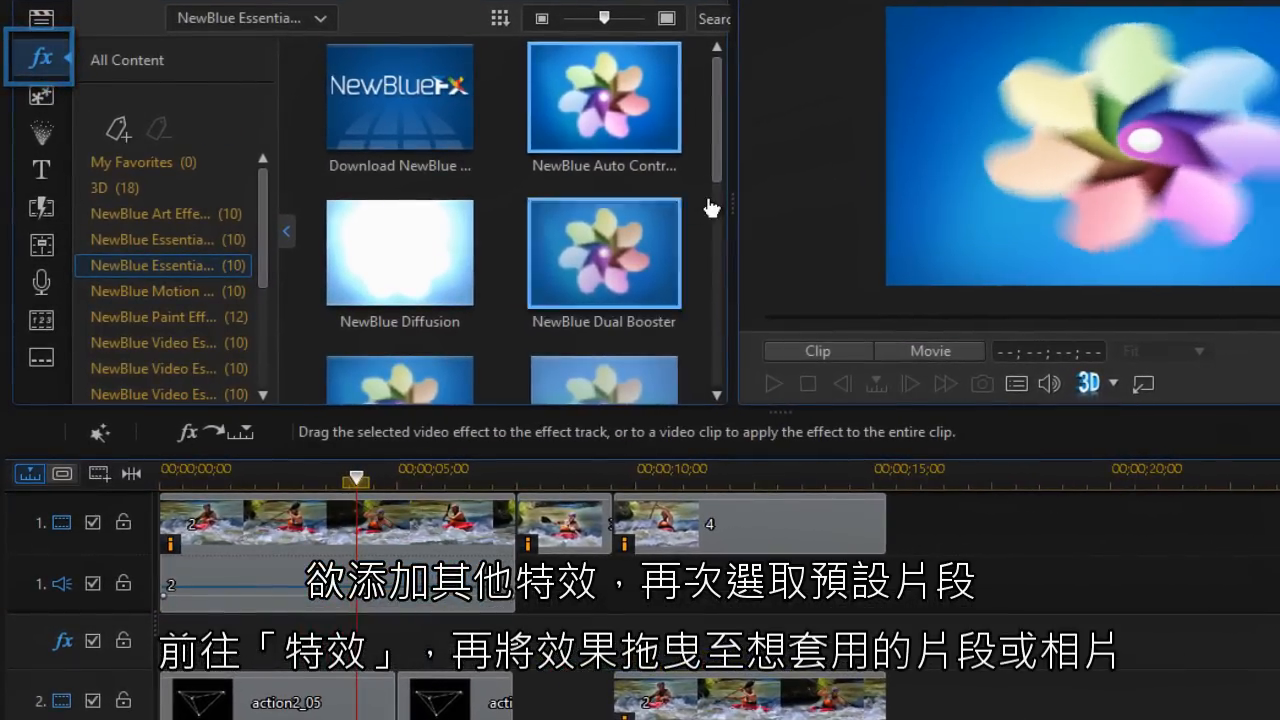
{"action": "scroll", "scroll_direction": "down", "scroll_amount": 3}
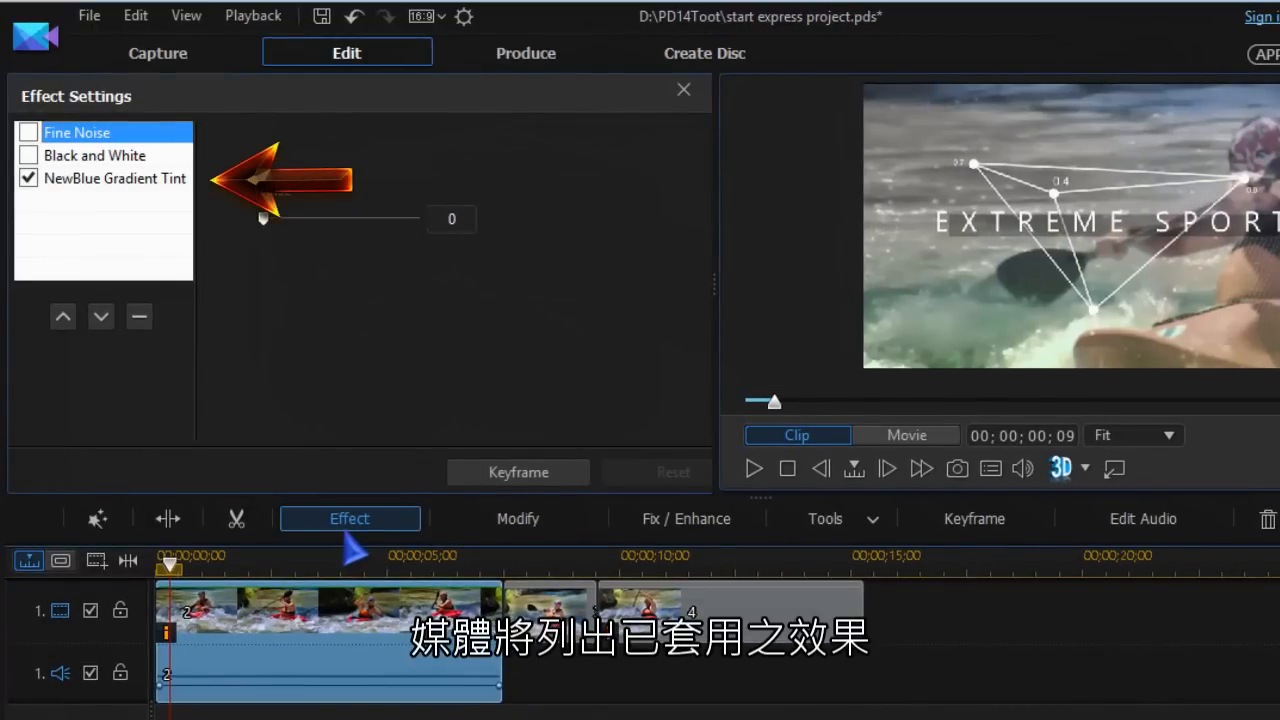
{"action": "mouse_move", "coordinate": [517, 472]}
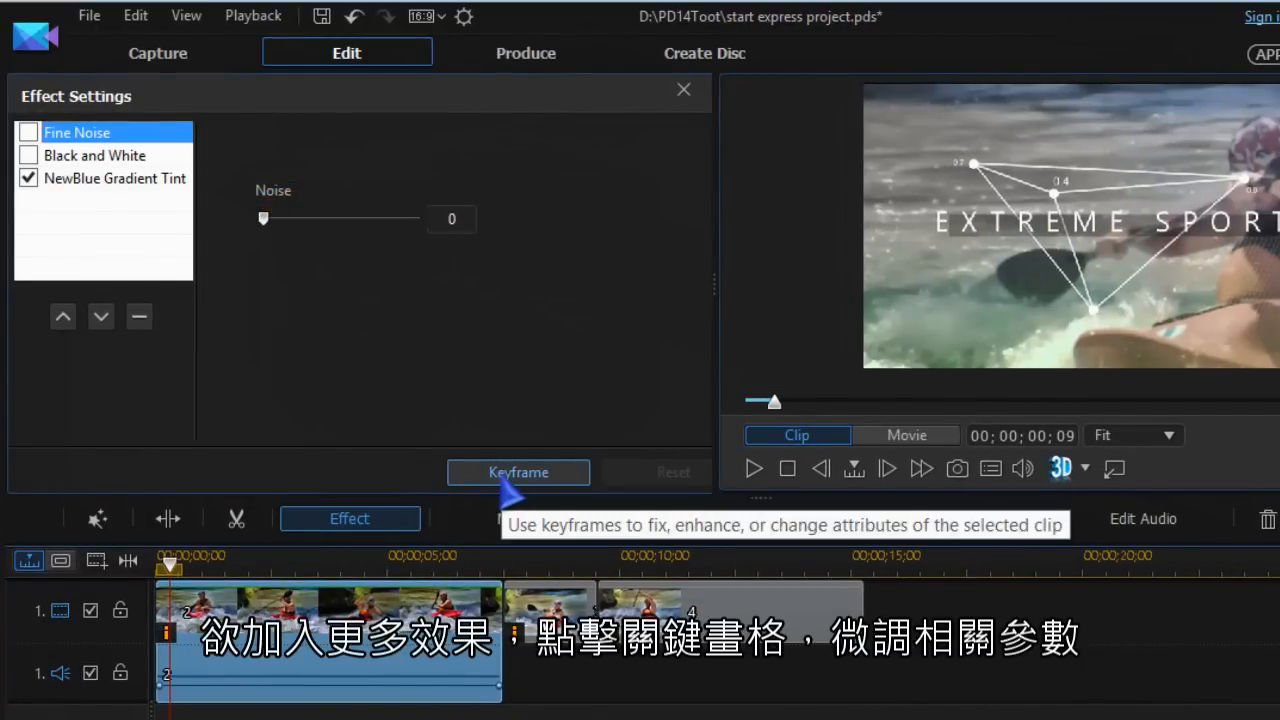
- Inspect the NewBlue Gradient Tint keyframe parameters on 2.mp4, then close Keyframe Settings
{"action": "left_click", "coordinate": [518, 472]}
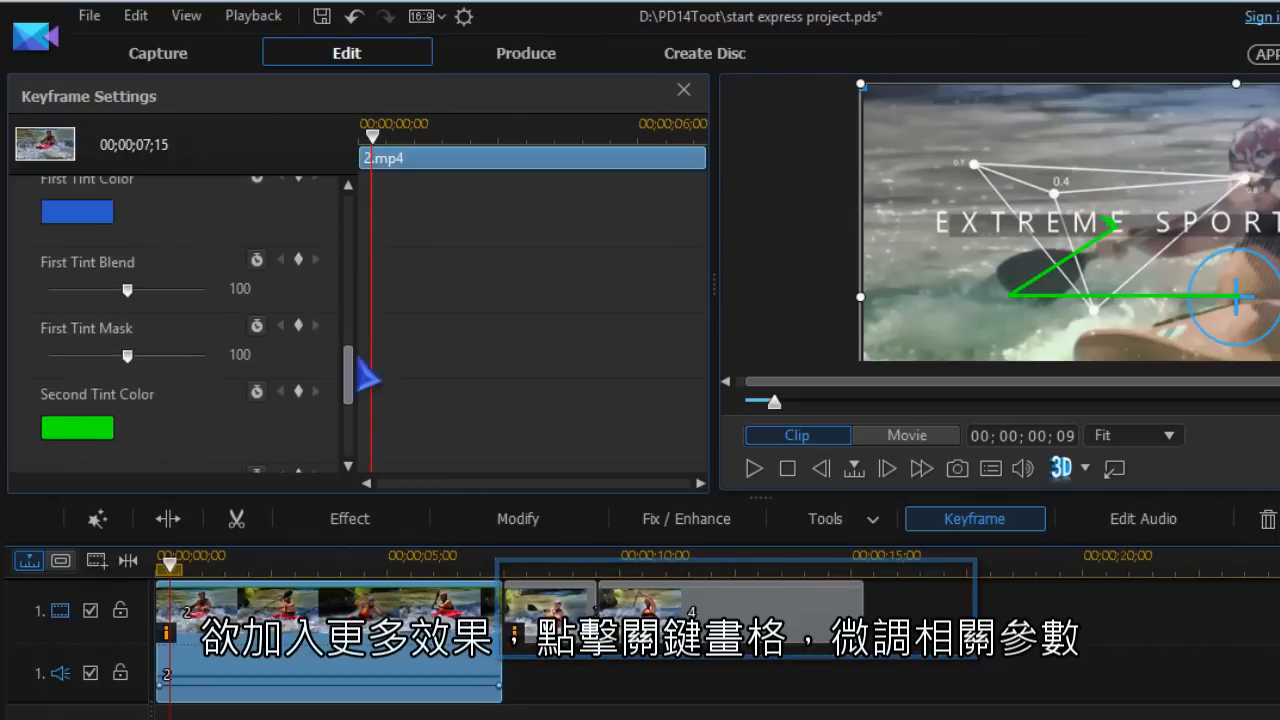
{"action": "scroll", "scroll_direction": "up", "scroll_amount": 3}
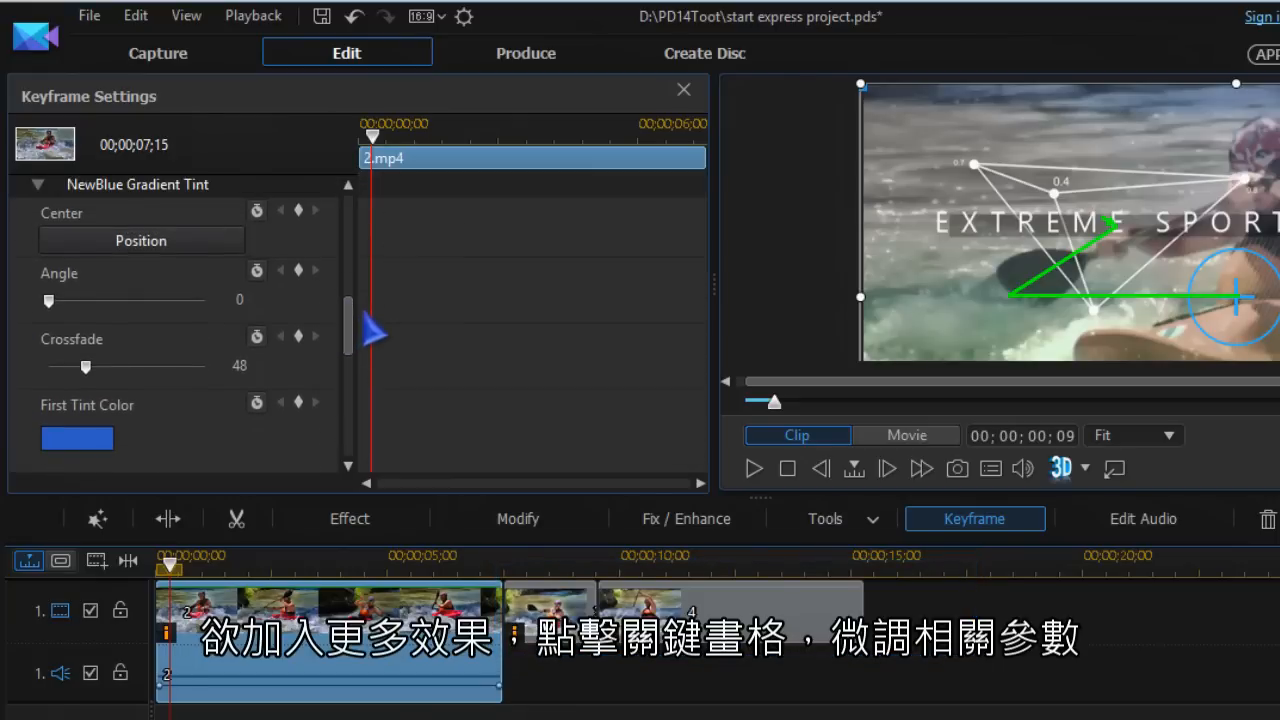
{"action": "scroll", "scroll_direction": "down", "scroll_amount": 3}
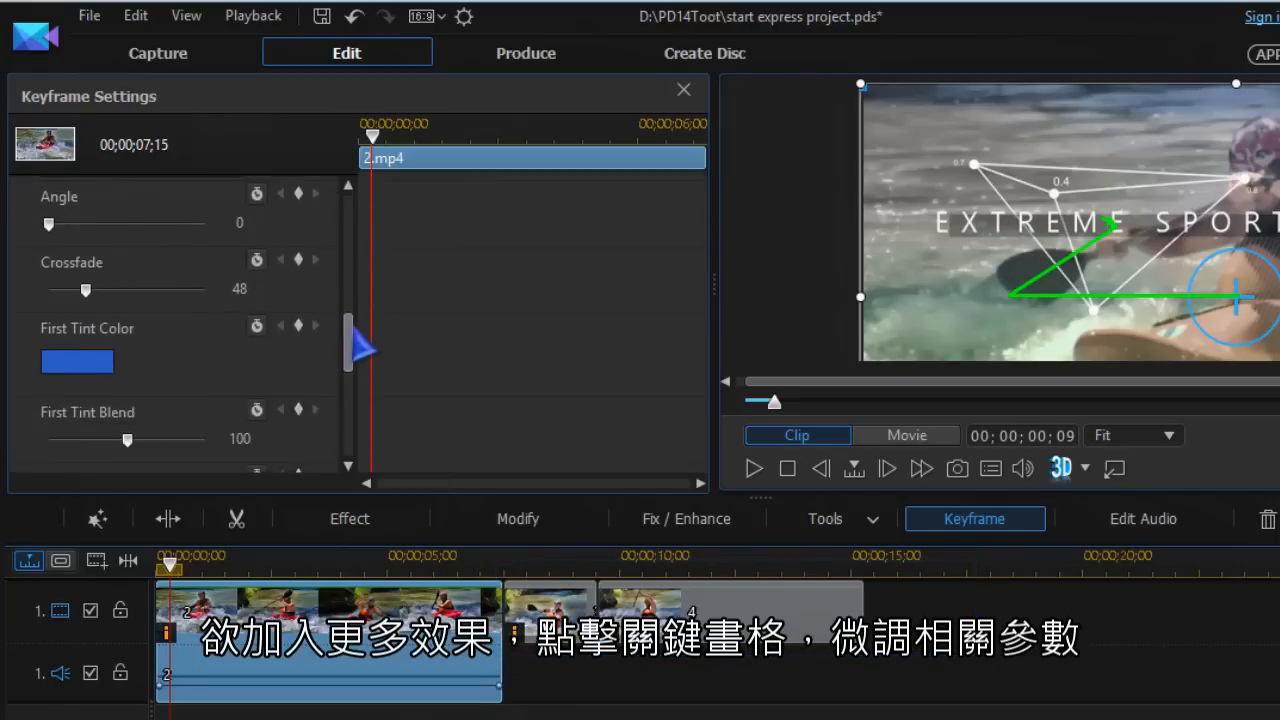
{"action": "scroll", "scroll_direction": "down", "scroll_amount": 3}
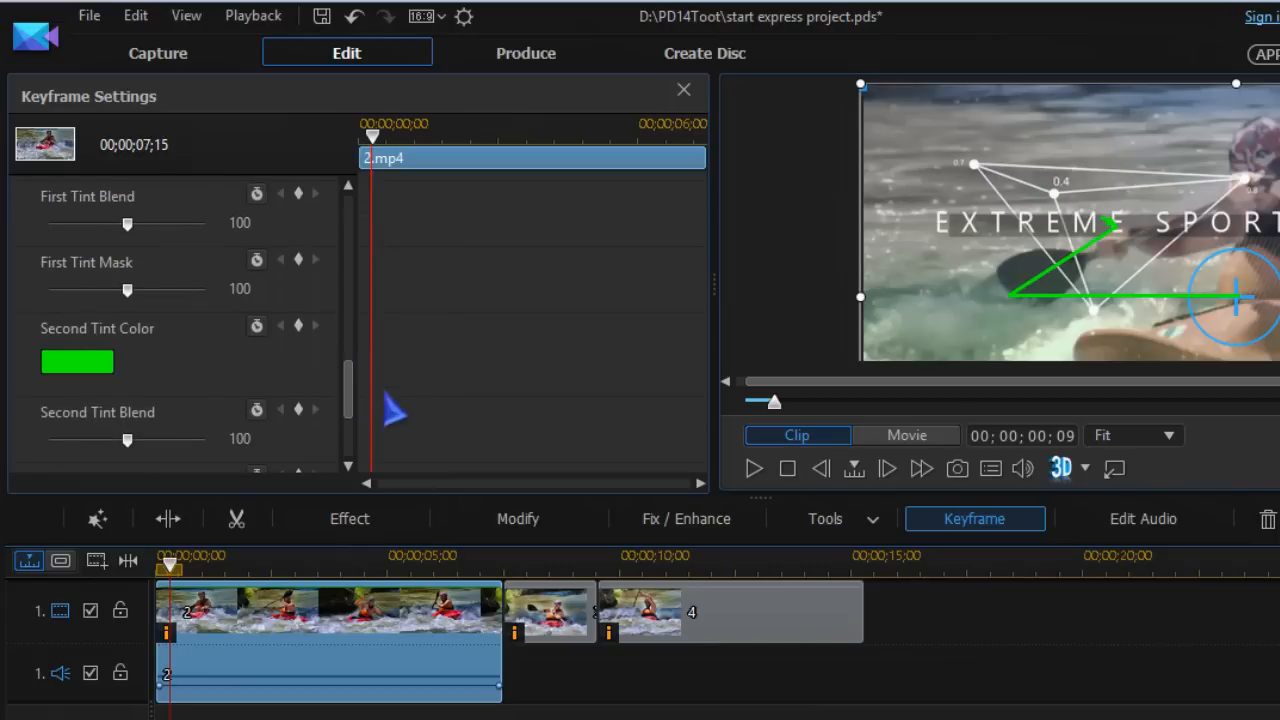
{"action": "left_click", "coordinate": [684, 89]}
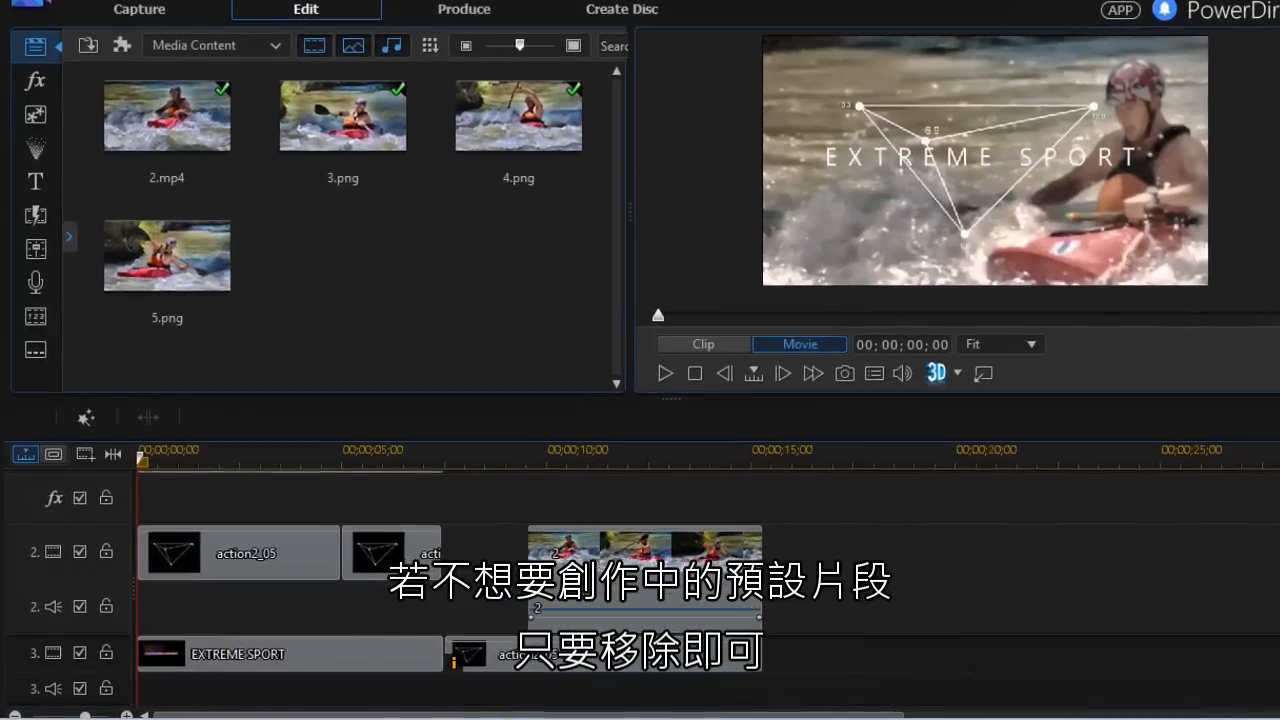
- Select the action2 template clips after the EXTREME SPORT title and bring up their actions
{"action": "left_click", "coordinate": [240, 553]}
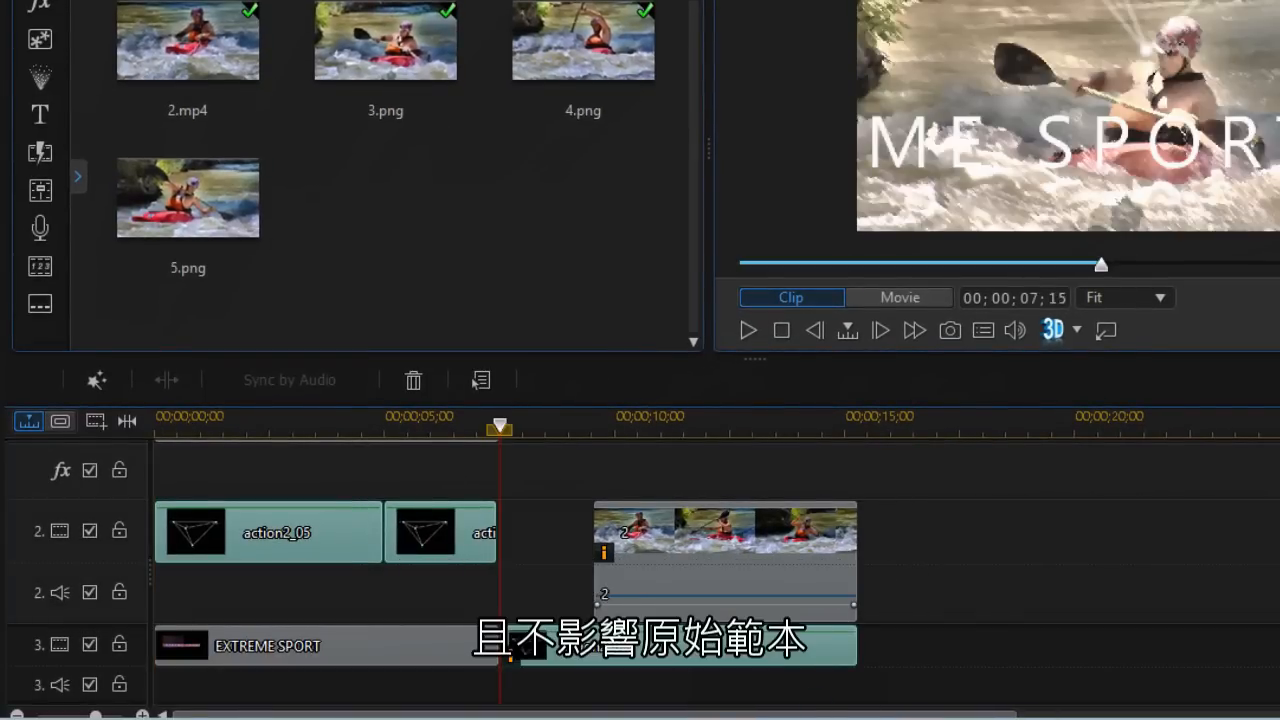
{"action": "right_click", "coordinate": [724, 540]}
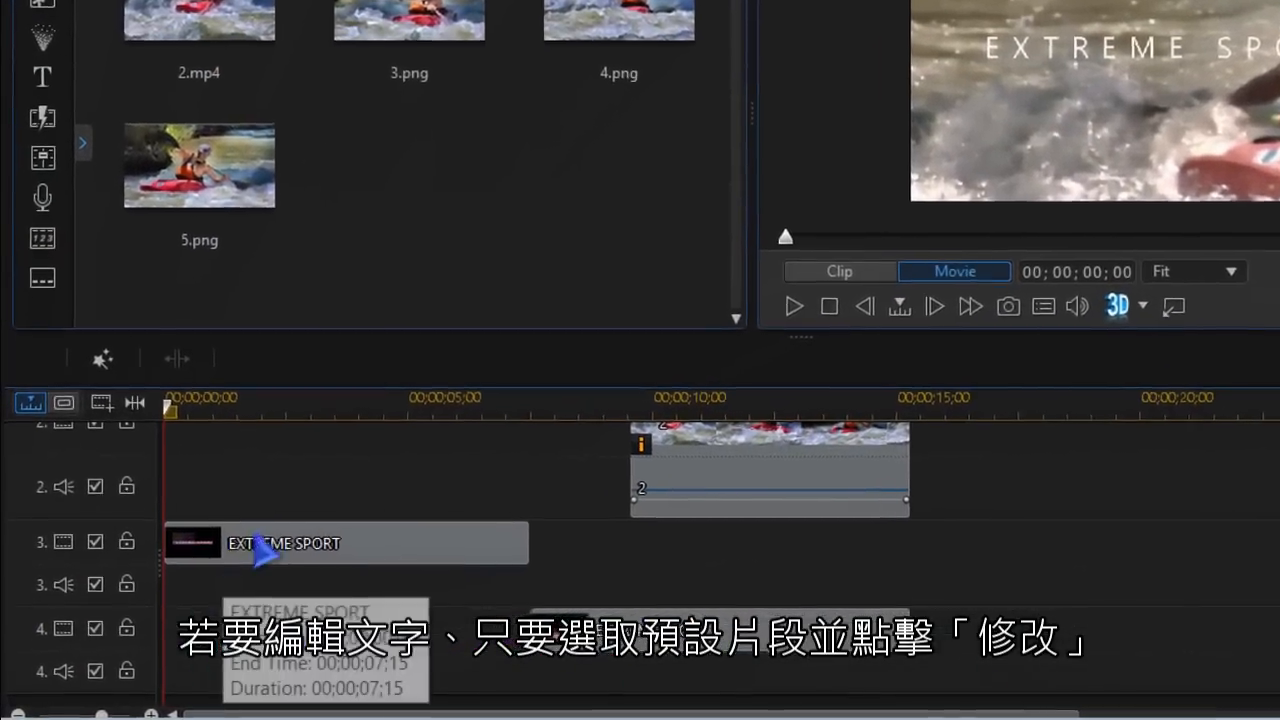
{"action": "left_click", "coordinate": [345, 543]}
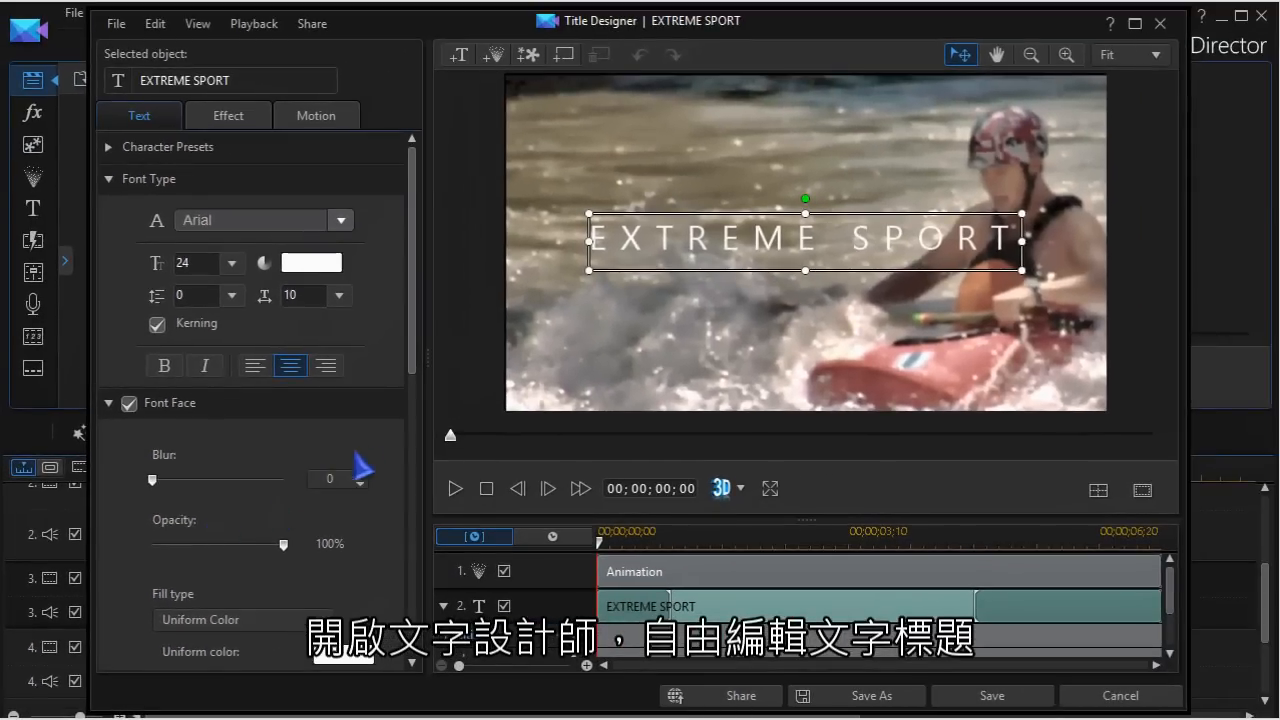
{"action": "scroll", "scroll_direction": "down", "scroll_amount": 3}
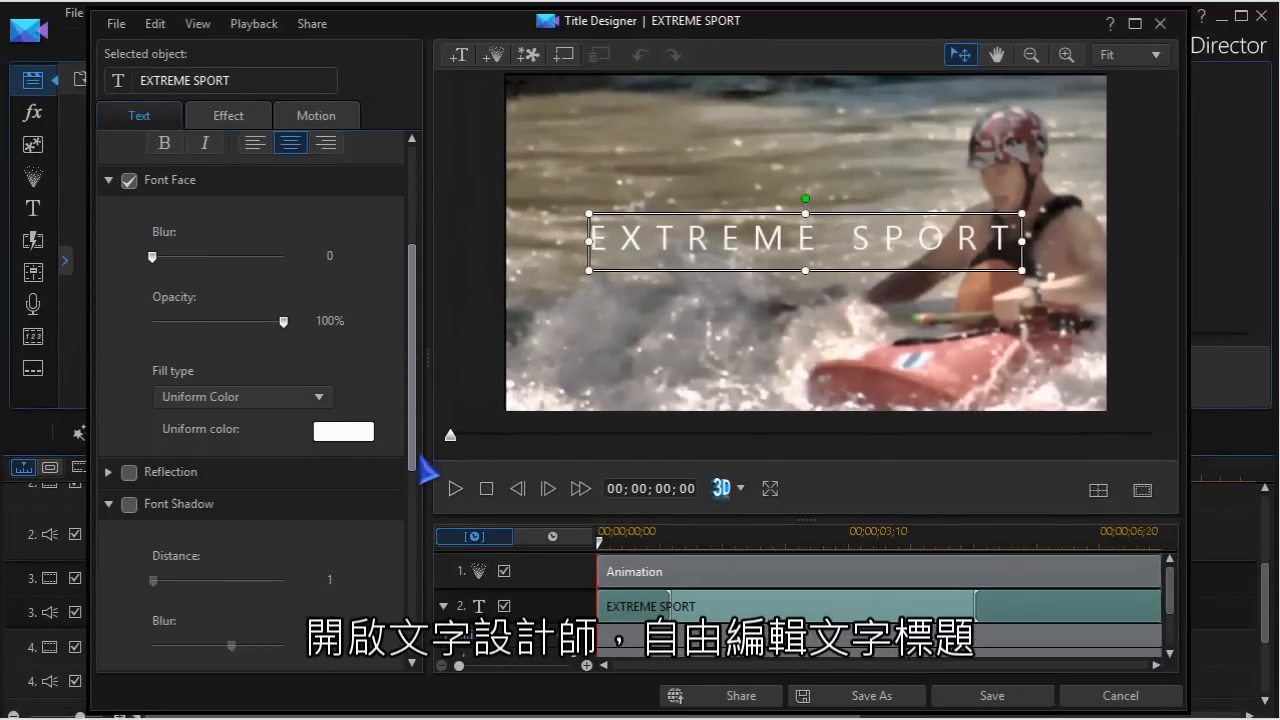
{"action": "scroll", "scroll_direction": "down", "scroll_amount": 3}
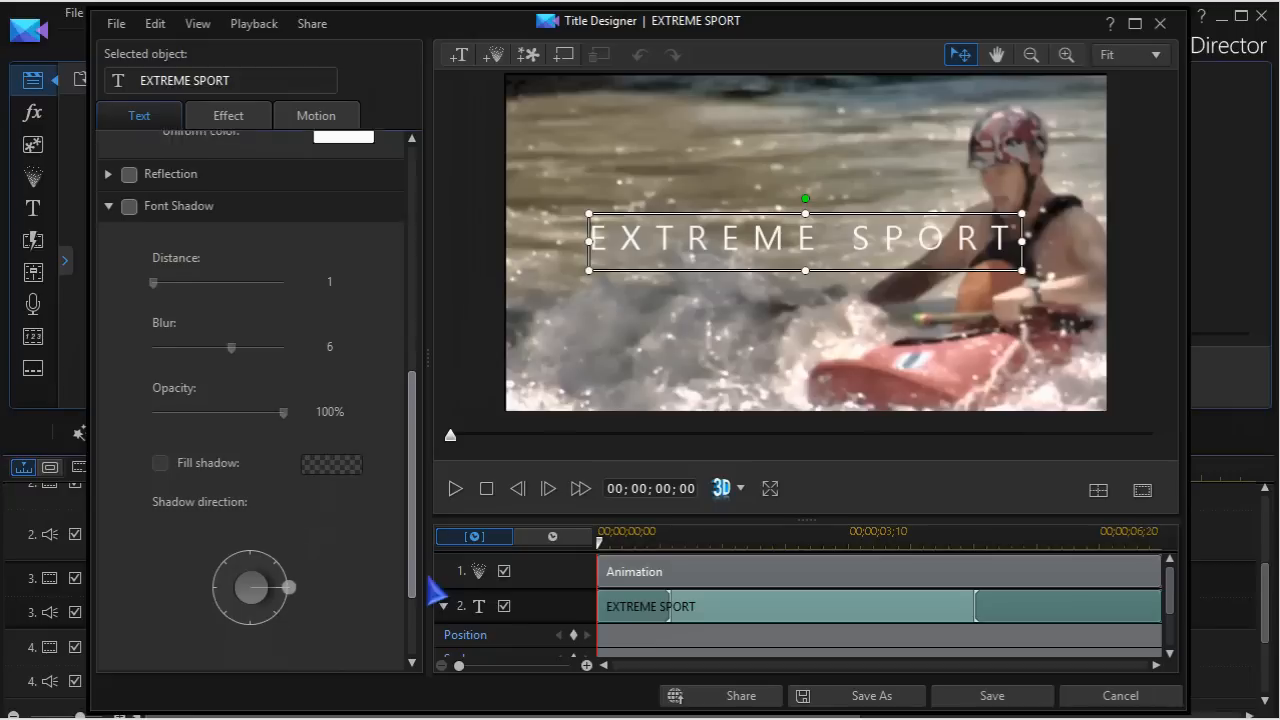
{"action": "scroll", "scroll_direction": "up", "scroll_amount": 3}
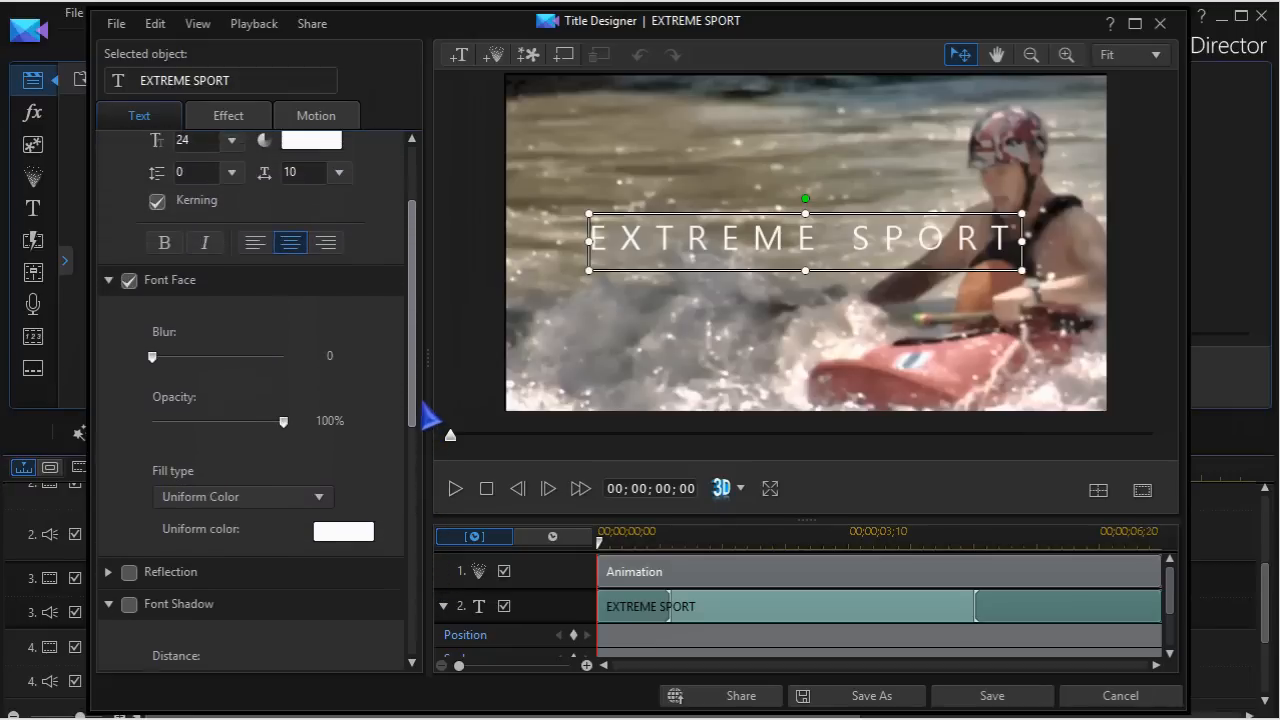
{"action": "scroll", "scroll_direction": "up", "scroll_amount": 3}
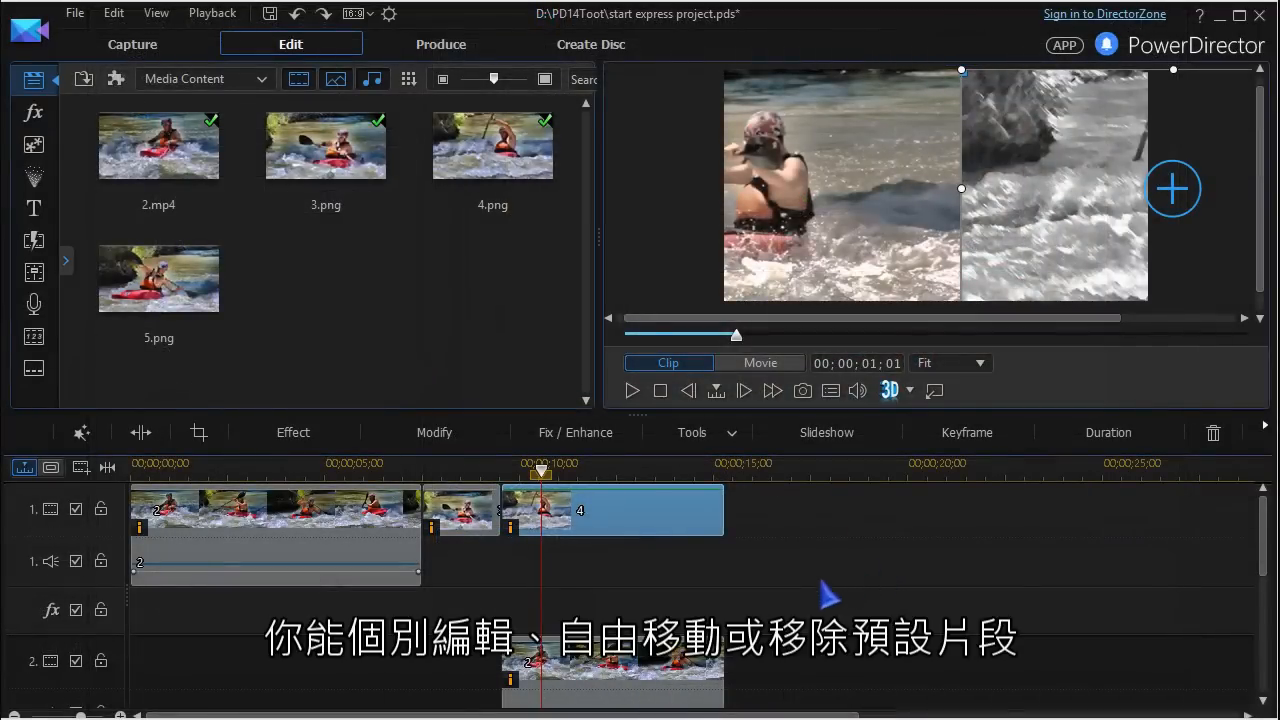
{"action": "mouse_move", "coordinate": [717, 527]}
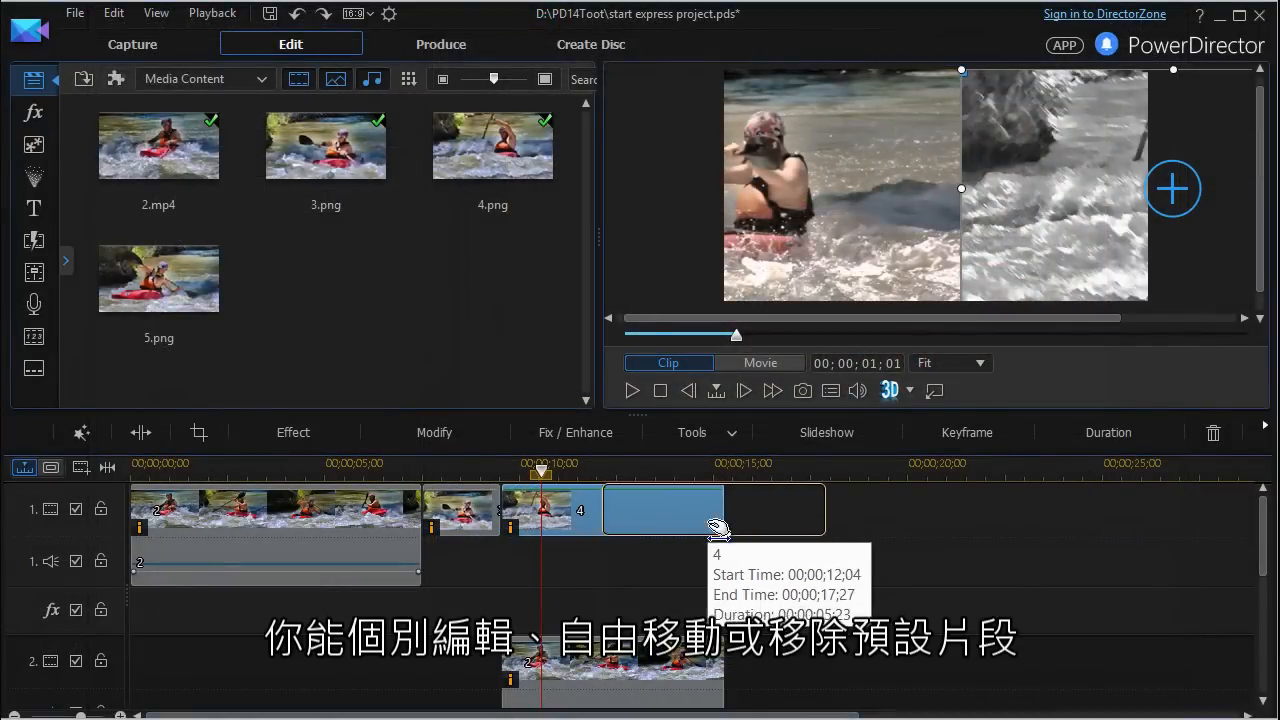
- Drag kayak clip 4 along track 1 and back, then bring up its actions
{"action": "left_click_drag", "start_coordinate": [665, 510], "coordinate": [750, 510]}
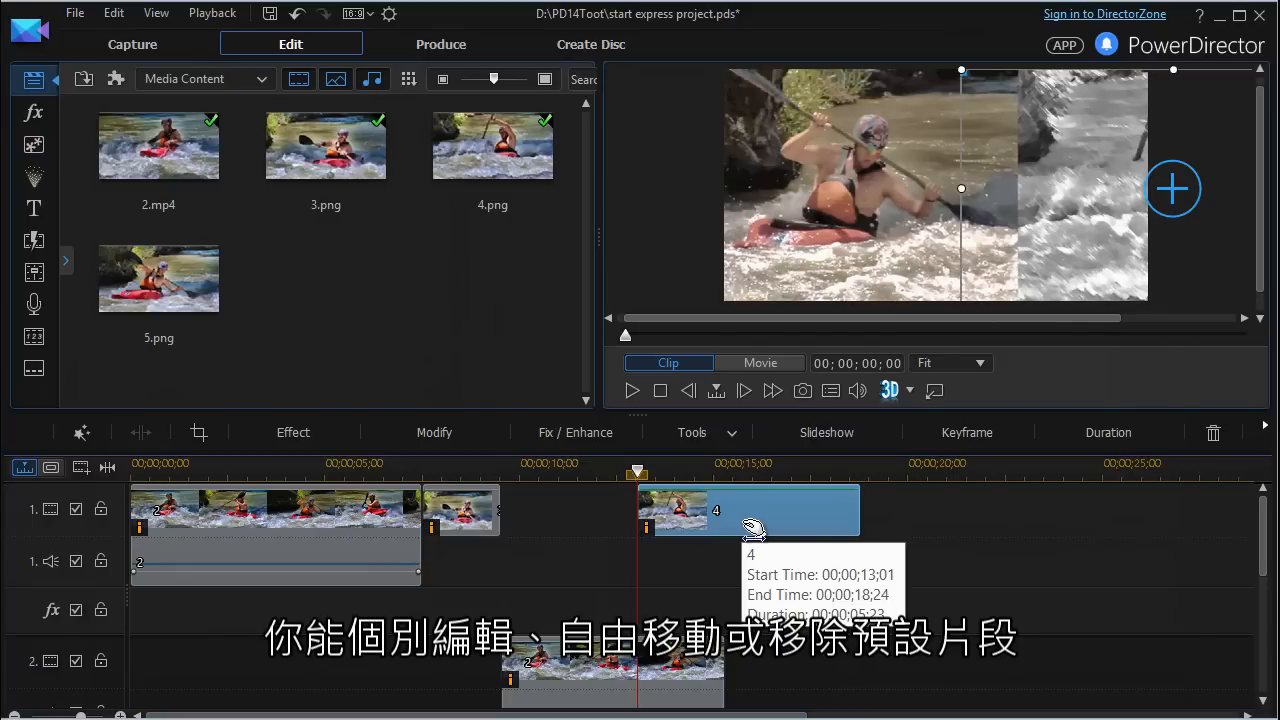
{"action": "left_click_drag", "start_coordinate": [750, 510], "coordinate": [615, 510]}
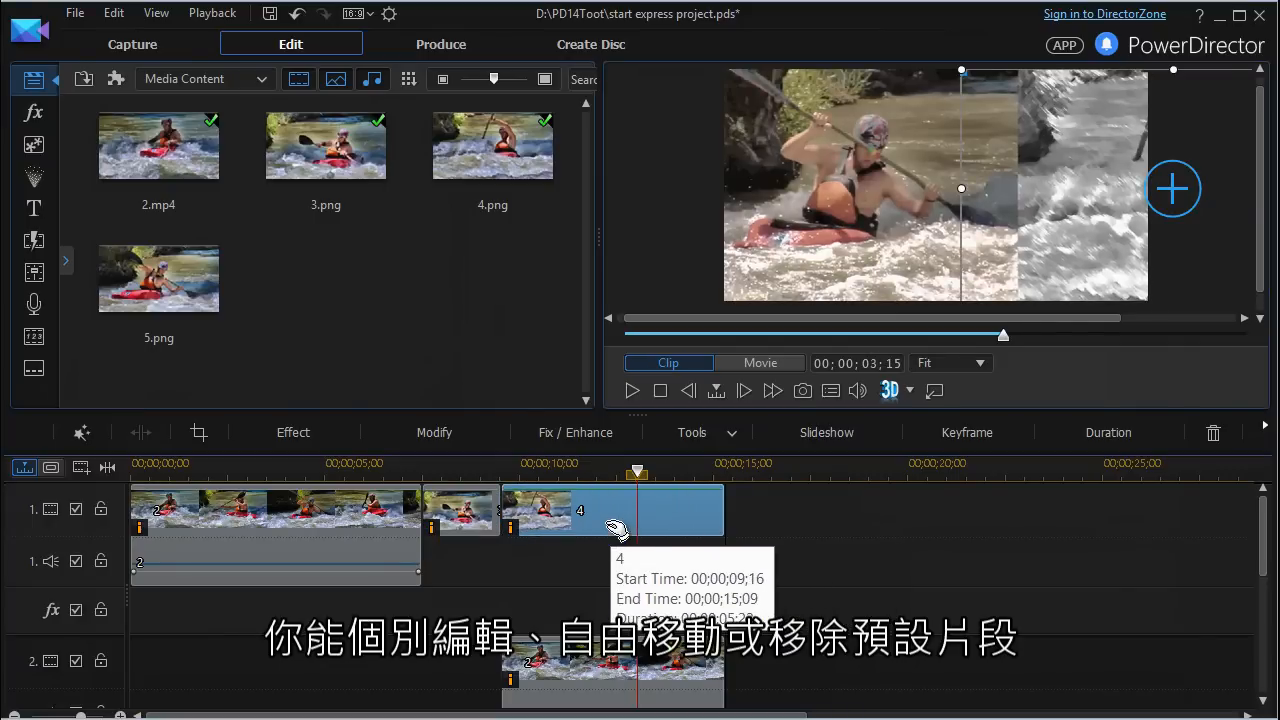
{"action": "right_click", "coordinate": [612, 510]}
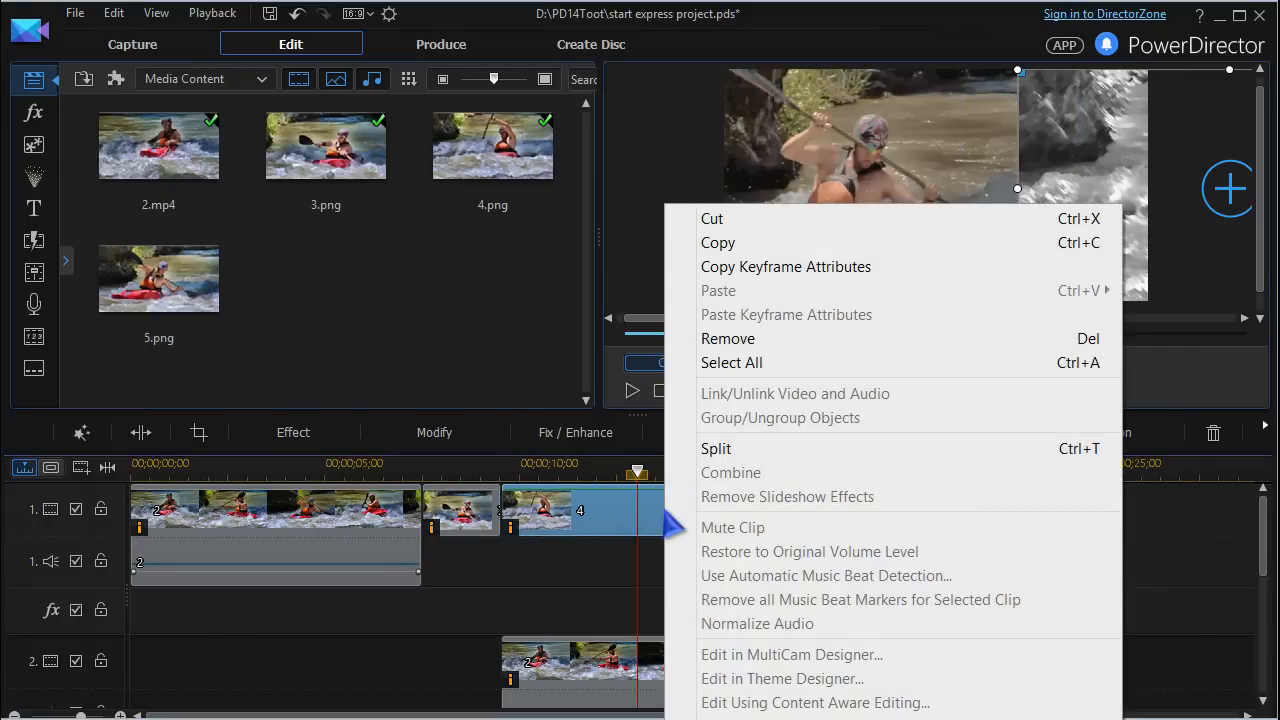
{"action": "mouse_move", "coordinate": [728, 338]}
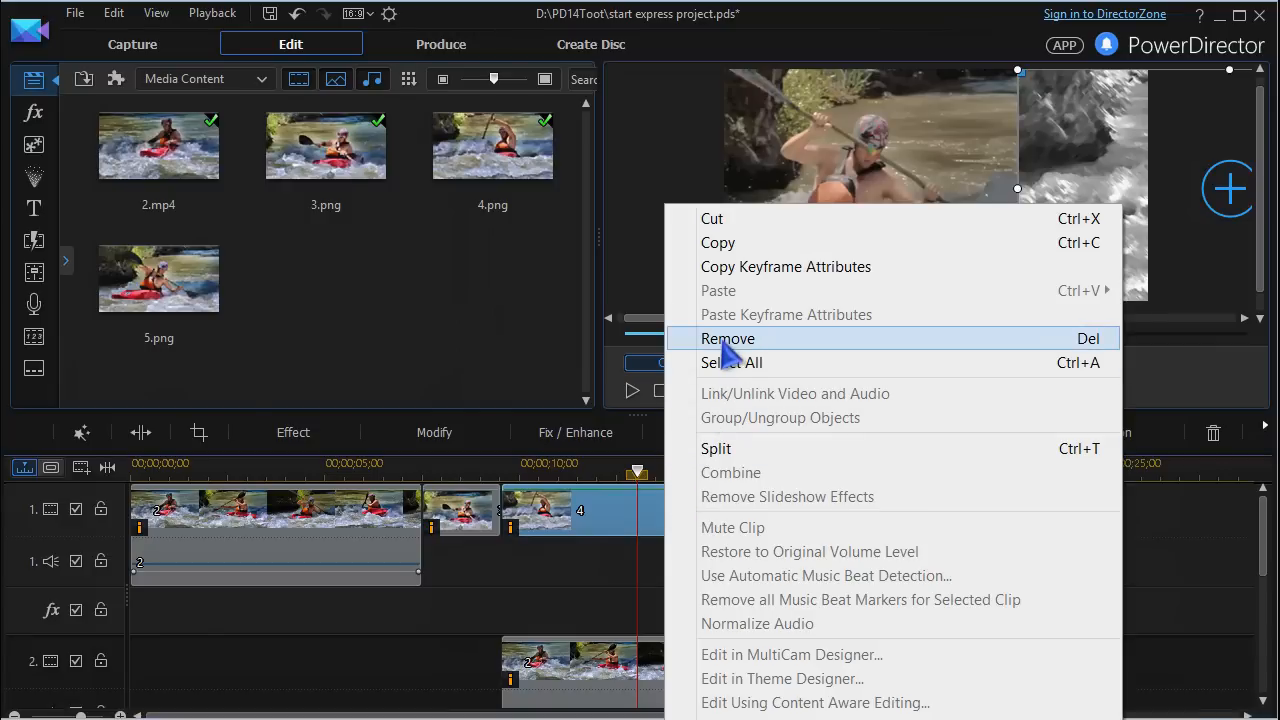
{"action": "mouse_move", "coordinate": [580, 590]}
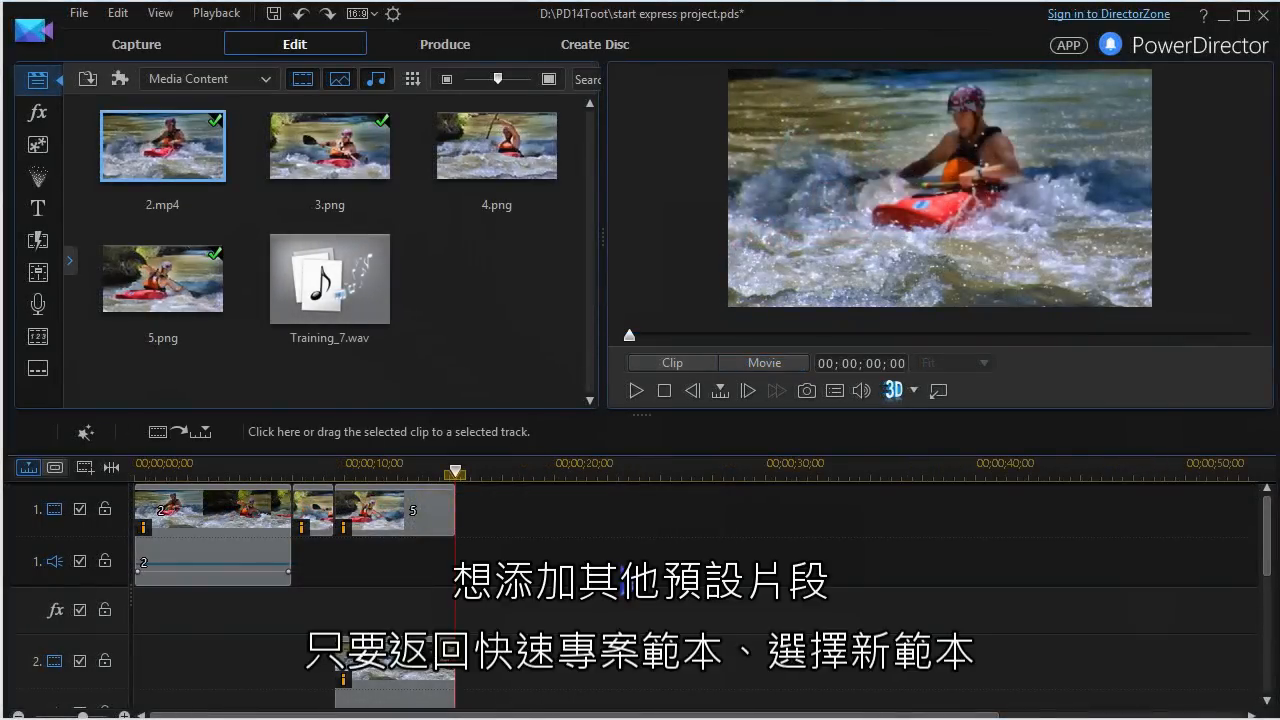
- Switch the library's Media Content dropdown to Express Projects
{"action": "left_click", "coordinate": [209, 79]}
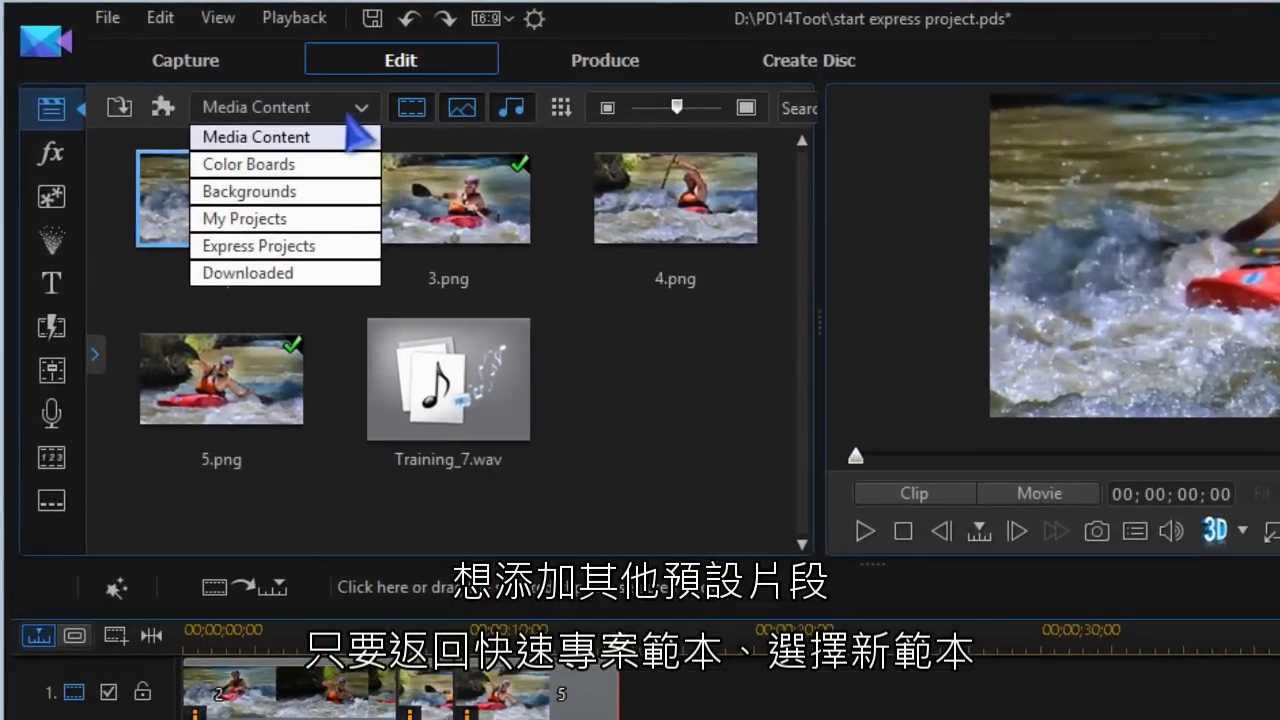
{"action": "mouse_move", "coordinate": [258, 245]}
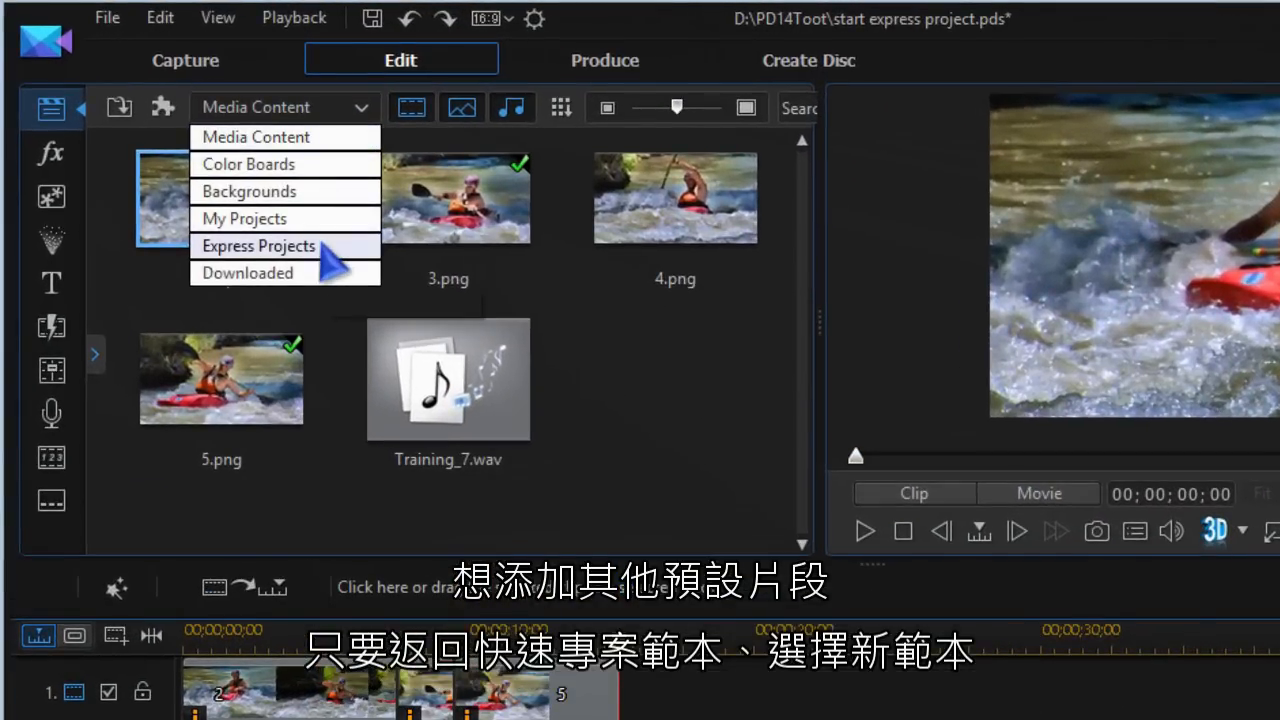
{"action": "left_click", "coordinate": [258, 245]}
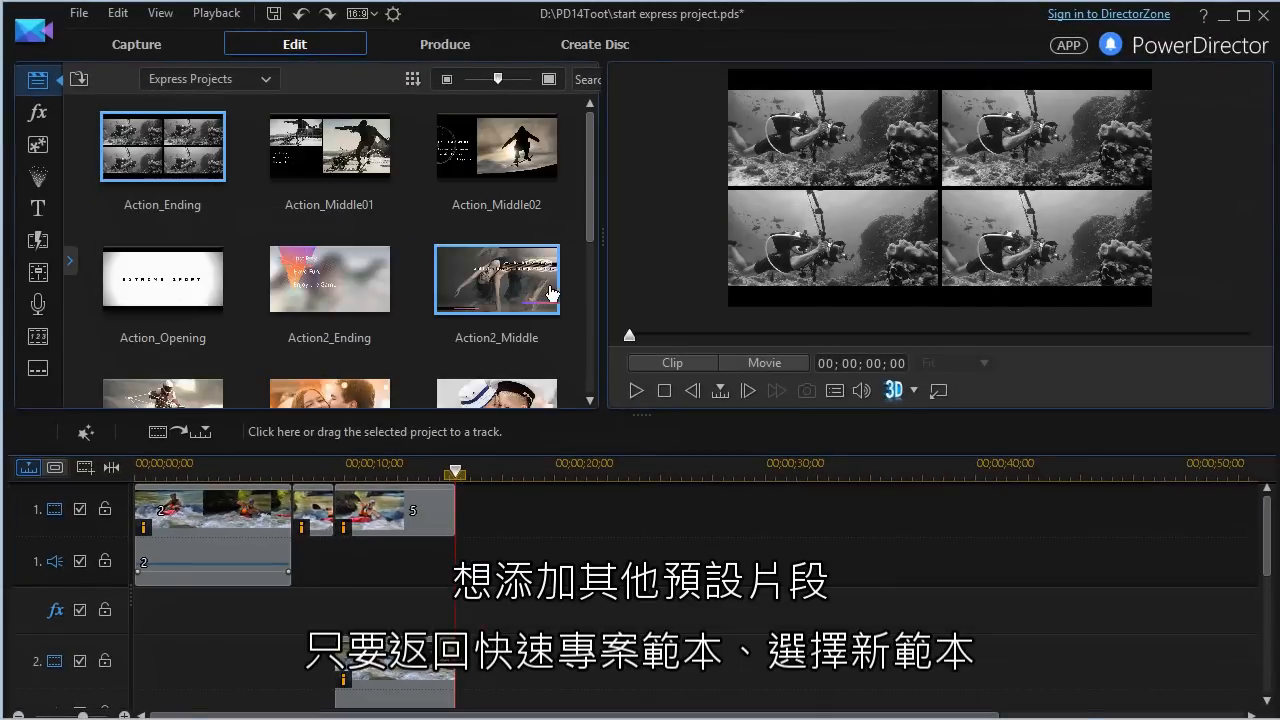